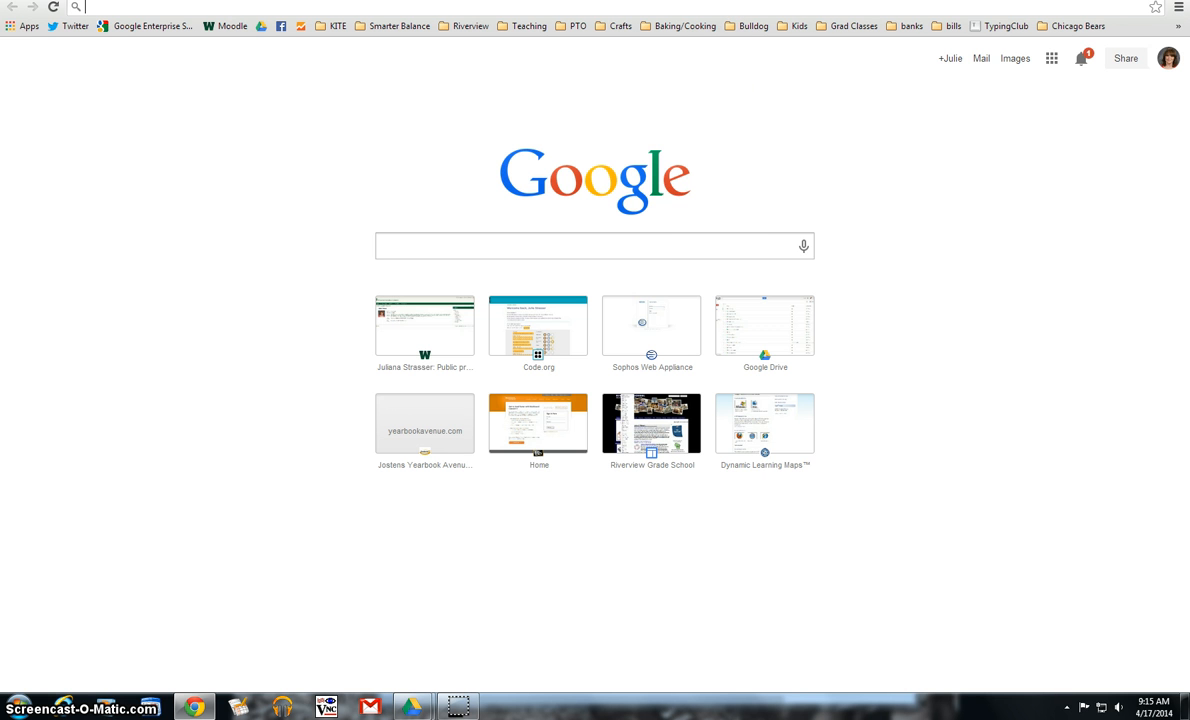
Step: Load the-qrcode-generator.com URL generator page, then open a new blank browser tab
type("https://www.the-qrcode-generator.com")
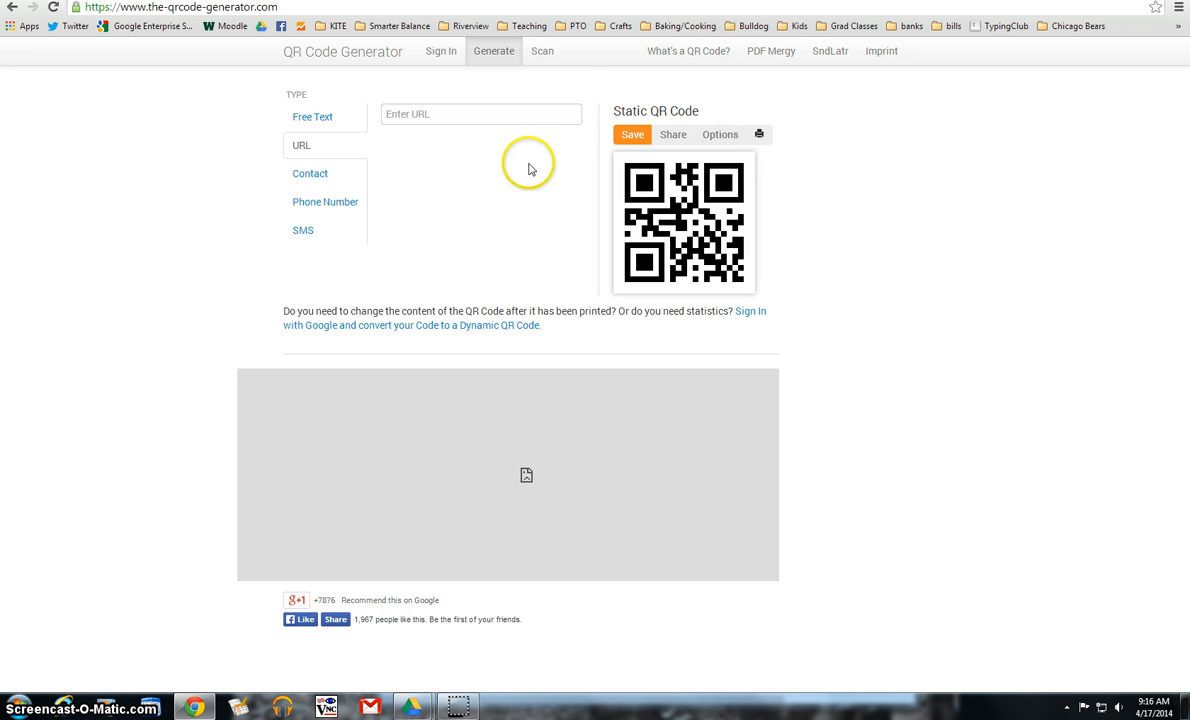
mouse_move(815, 190)
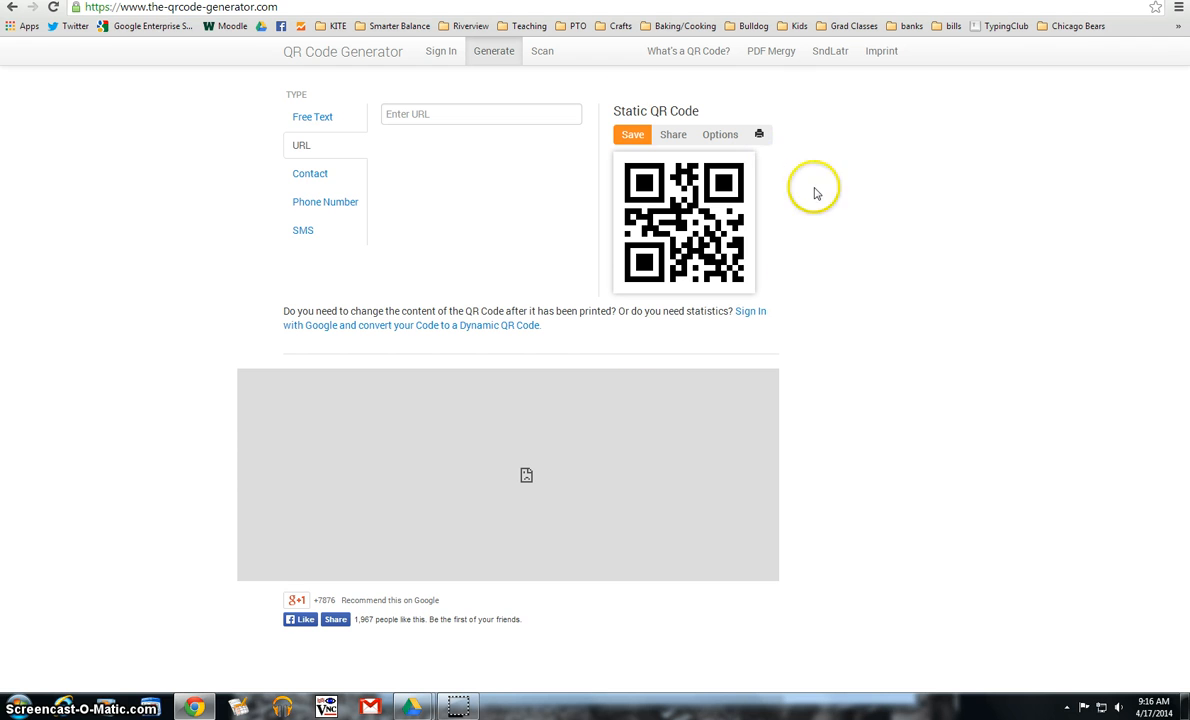
mouse_move(790, 160)
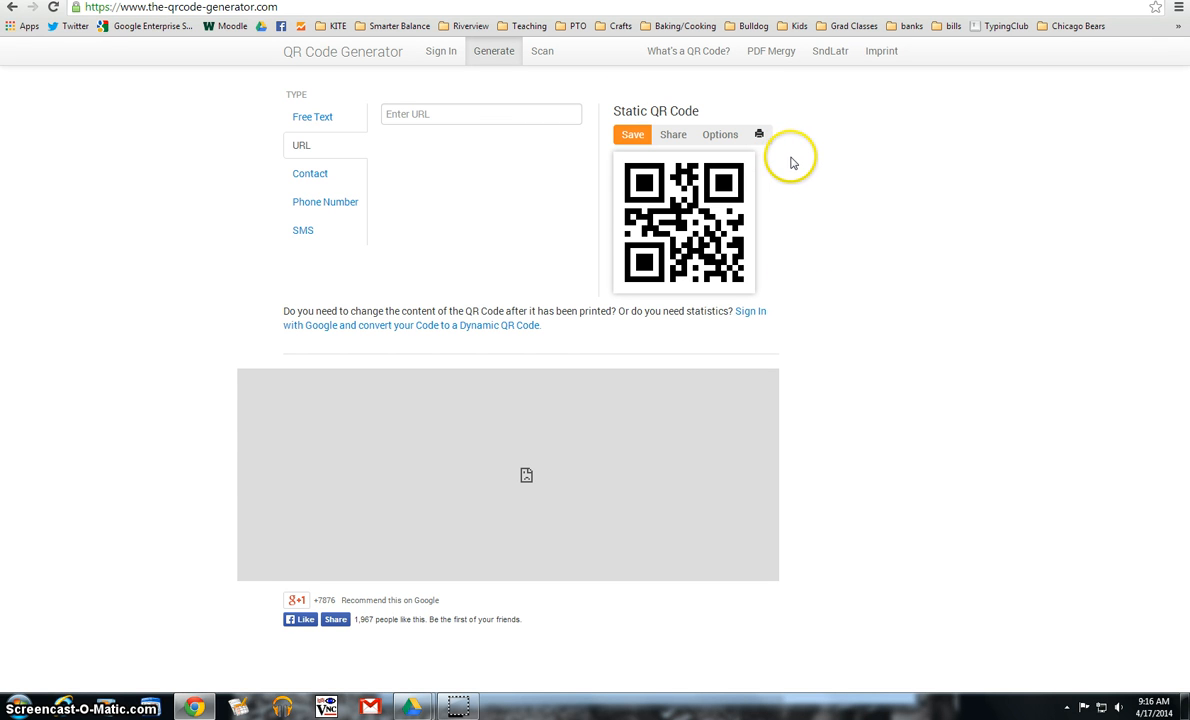
mouse_move(855, 290)
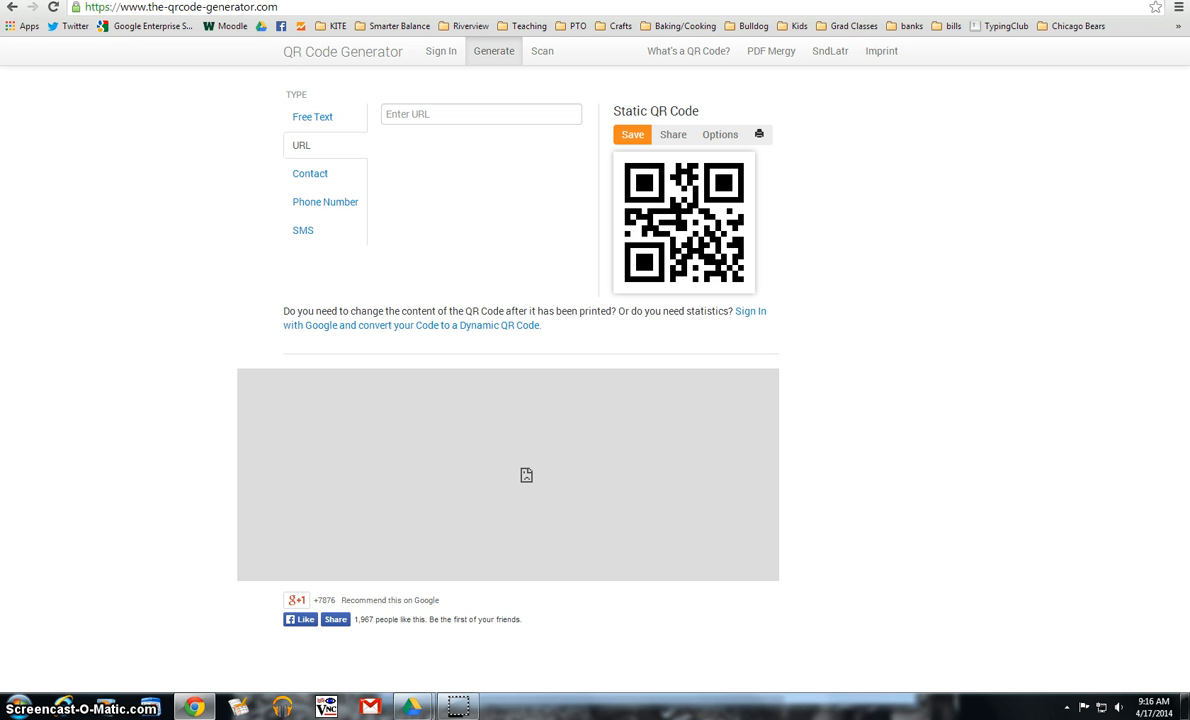
mouse_move(900, 8)
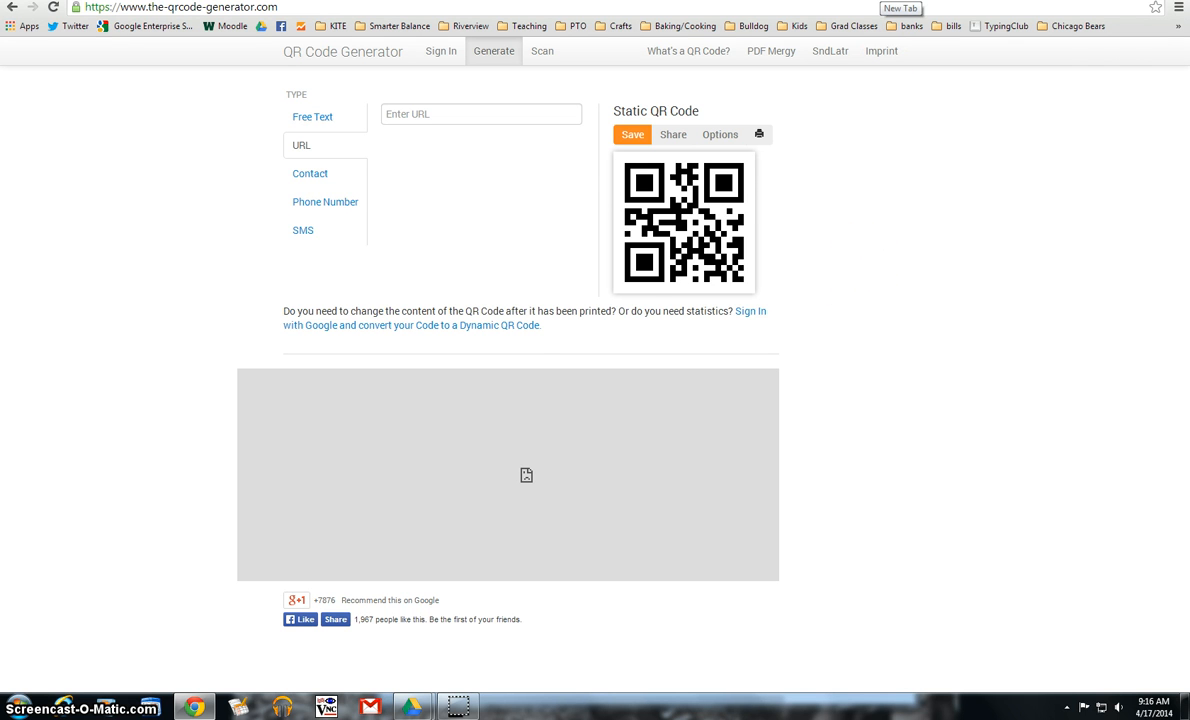
left_click(900, 8)
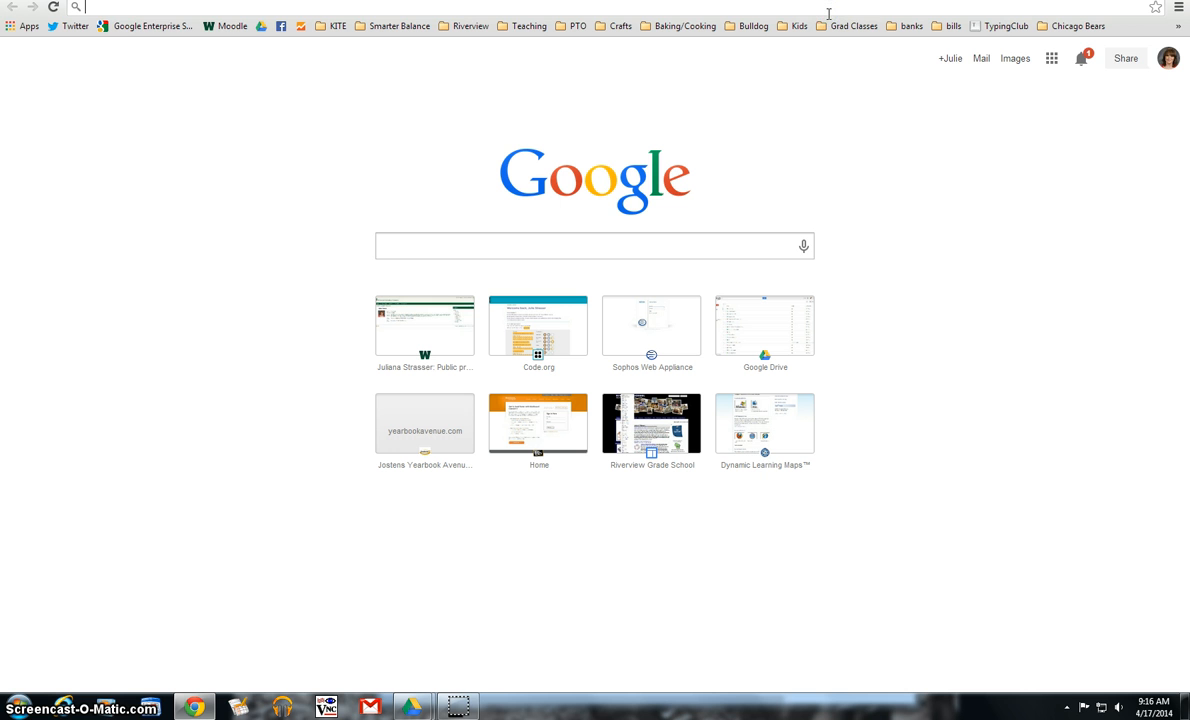
Step: Search Google for 'qr code reader' to list reader apps
type("qr code reader")
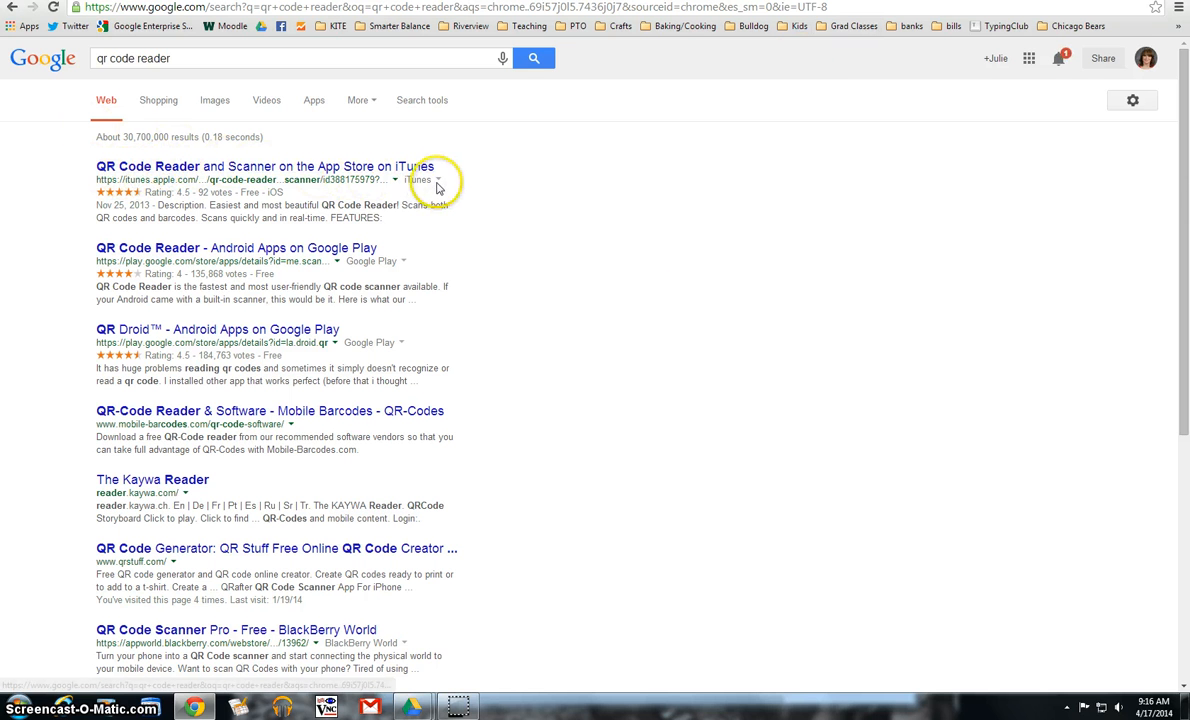
mouse_move(143, 247)
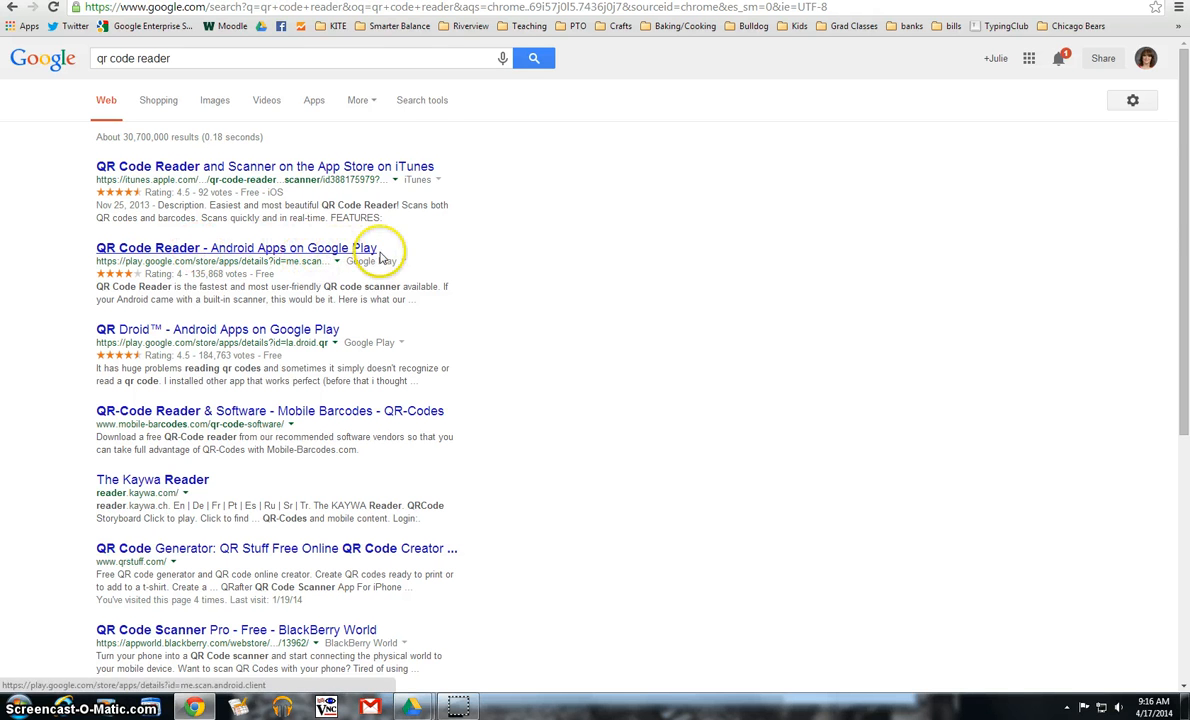
mouse_move(278, 320)
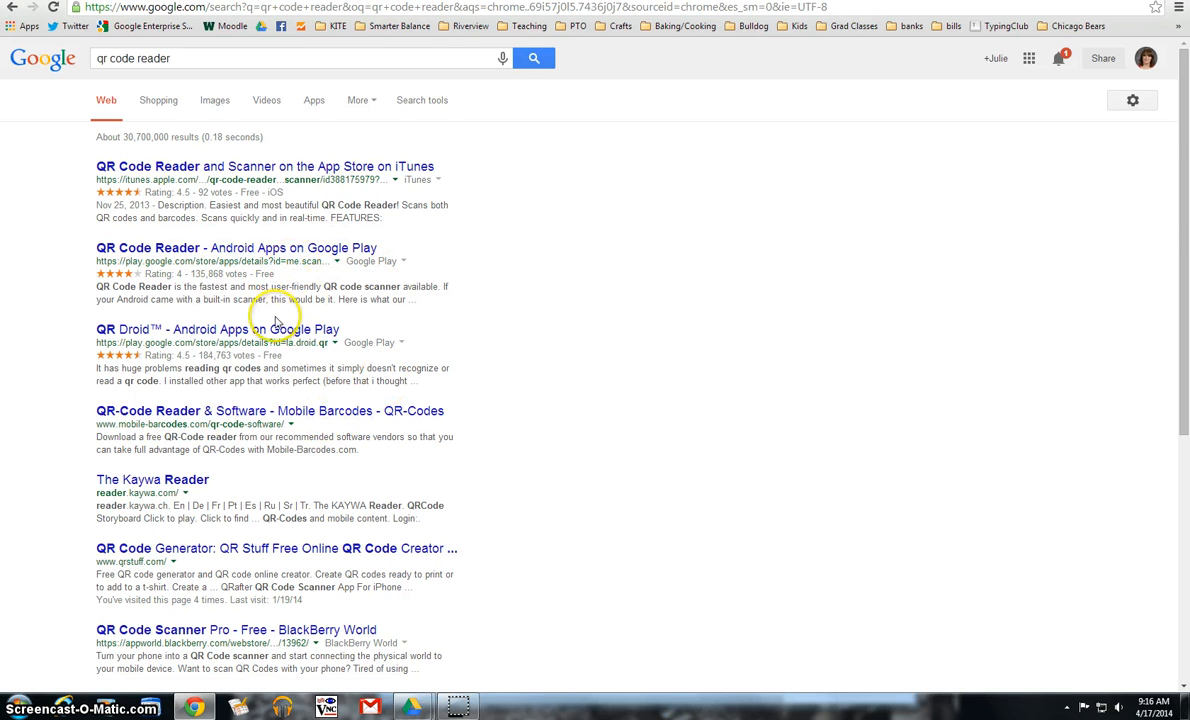
mouse_move(455, 482)
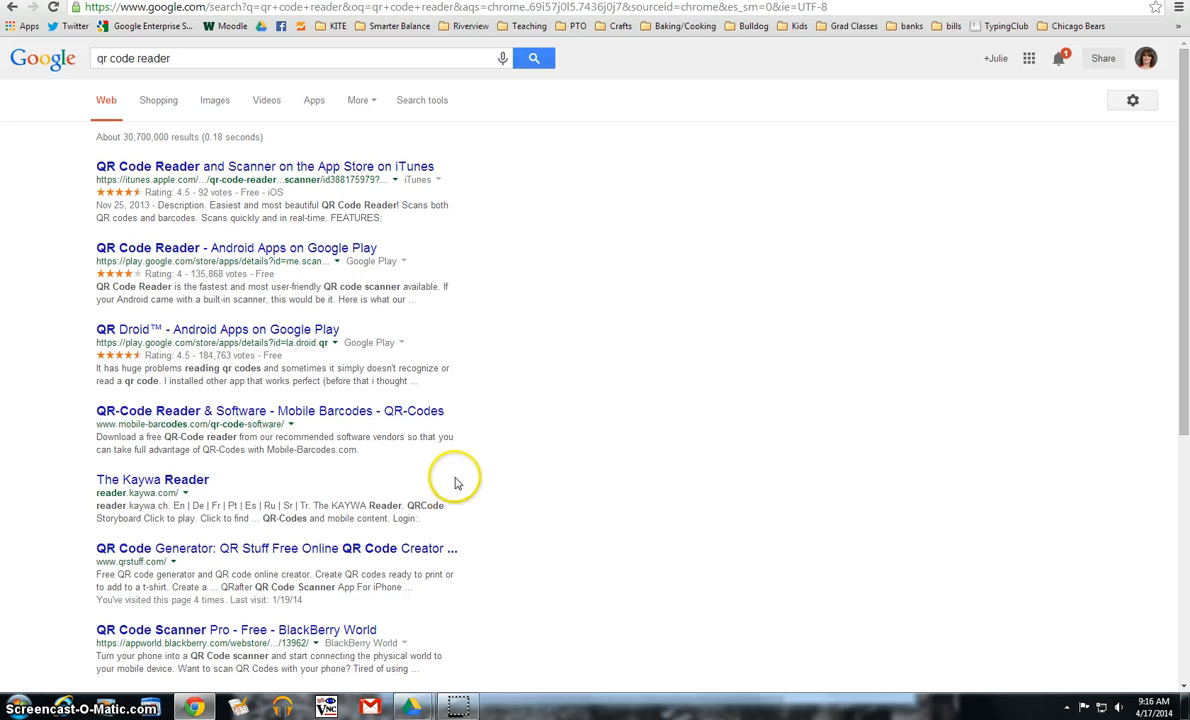
mouse_move(492, 480)
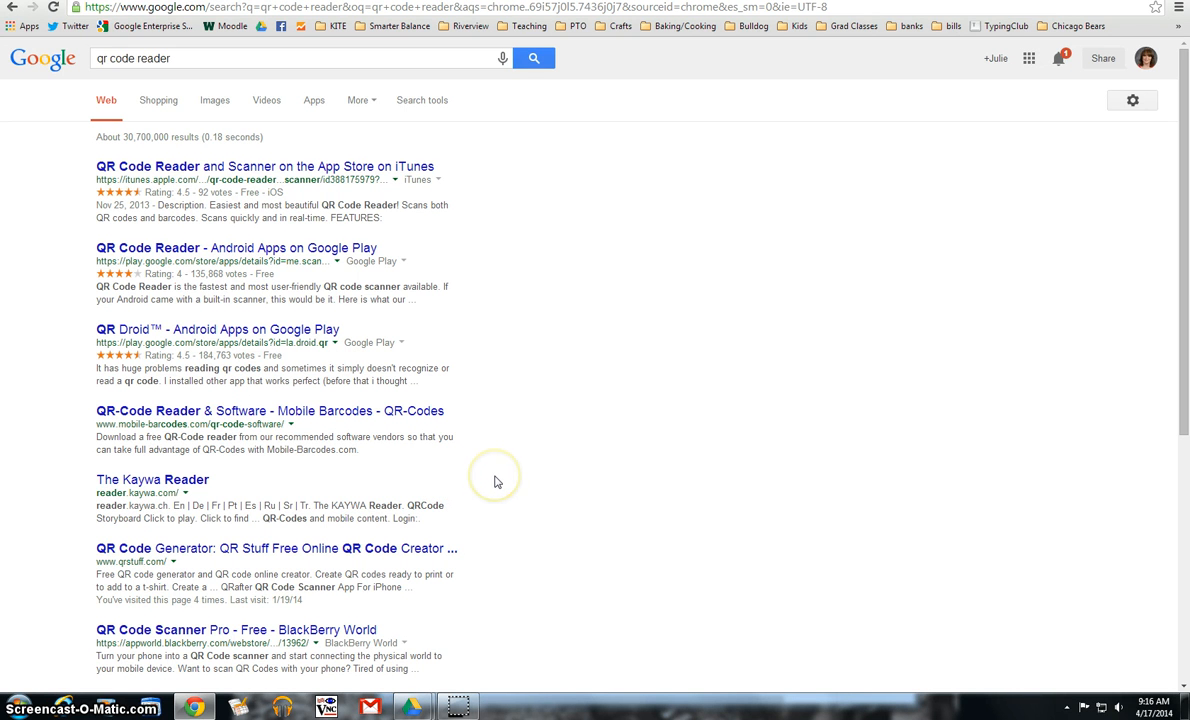
mouse_move(518, 234)
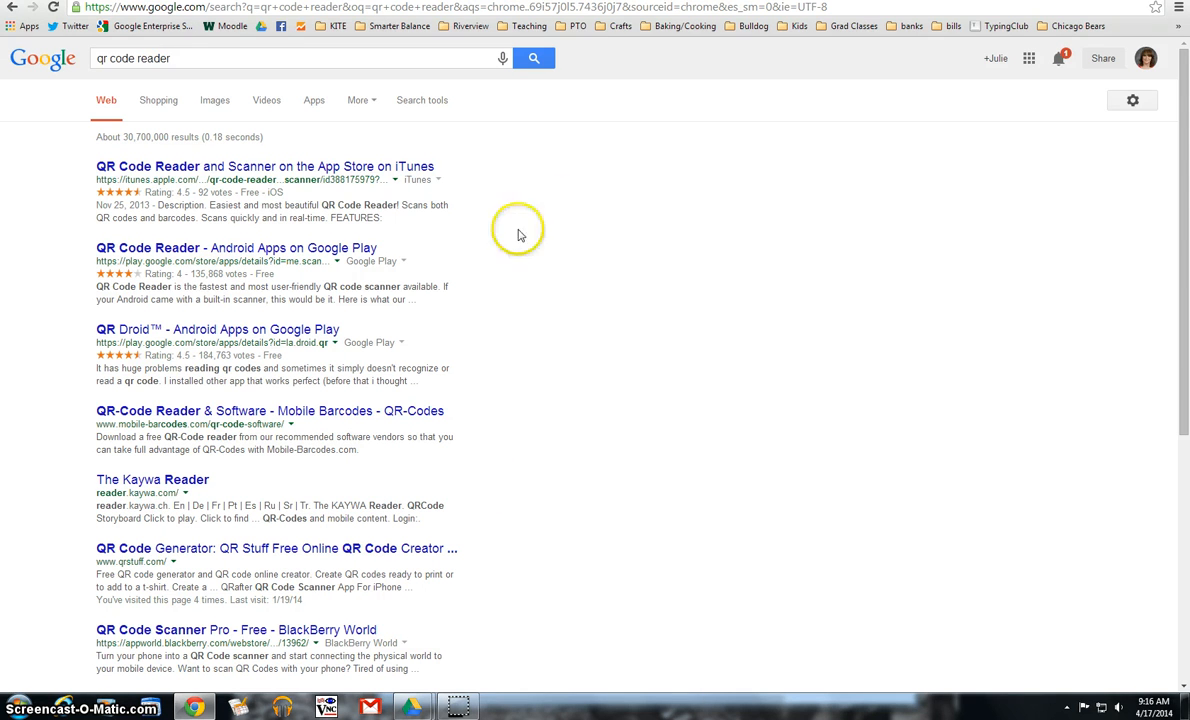
mouse_move(913, 12)
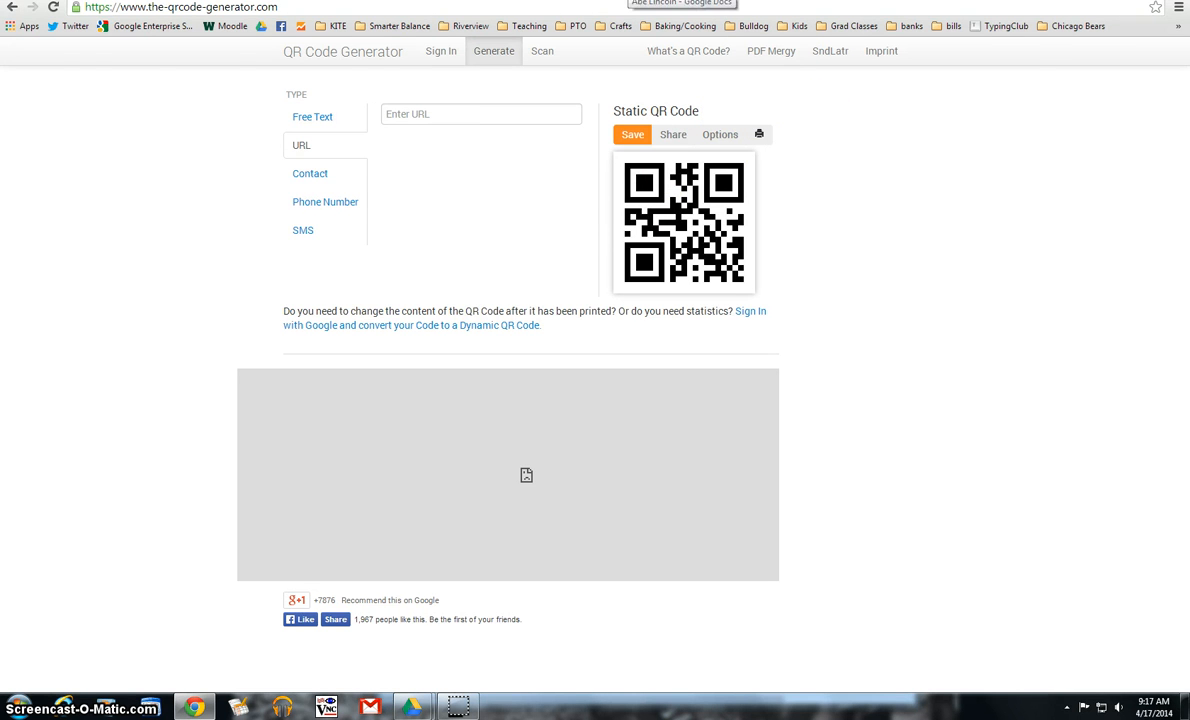
Step: Set up the blank 'Abe Lincoln' doc and place the cursor in its empty body
left_click(682, 4)
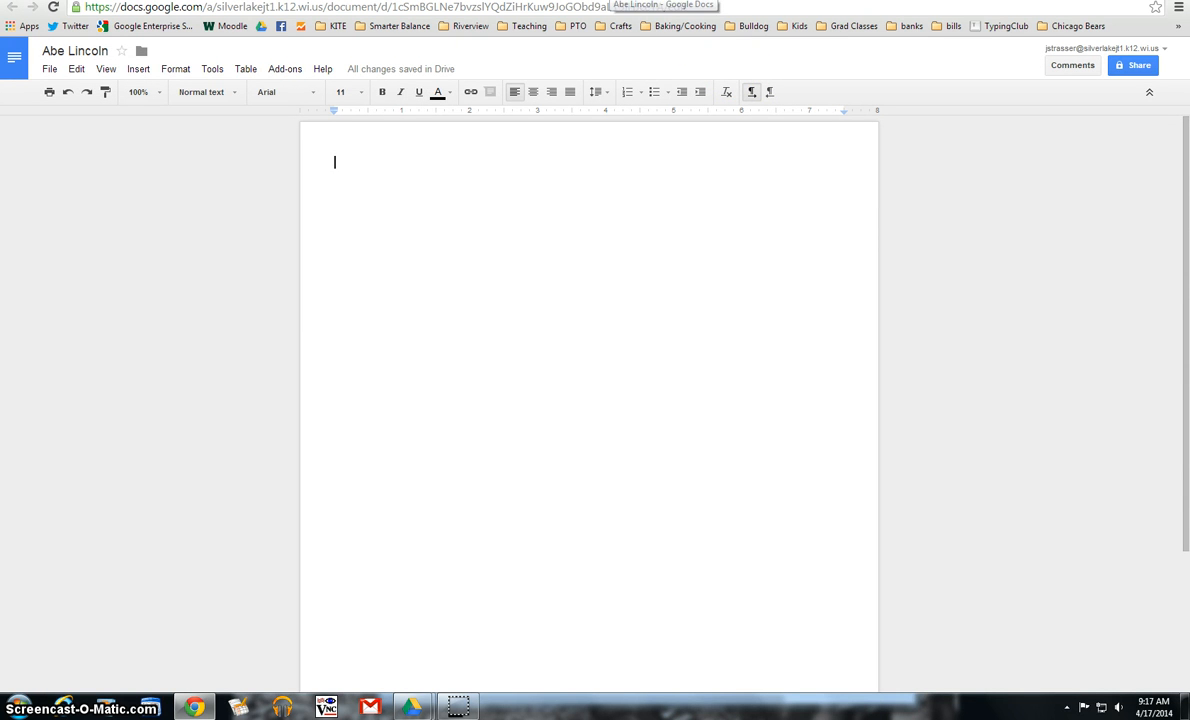
mouse_move(896, 155)
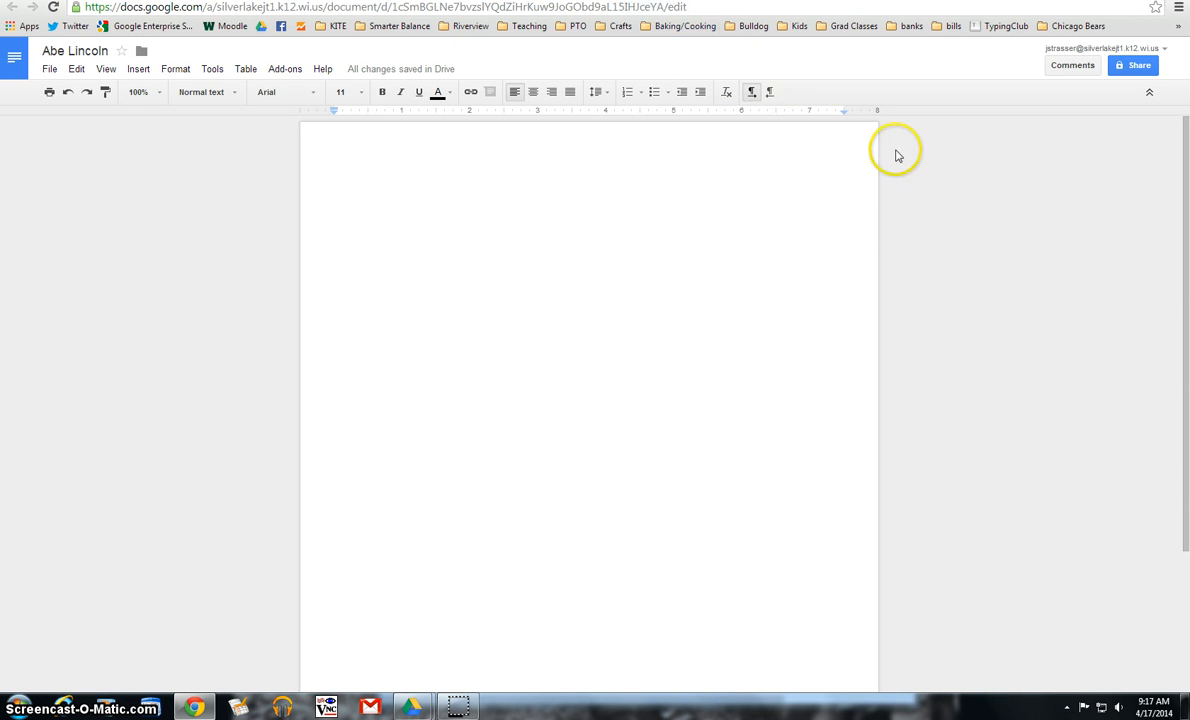
left_click(335, 162)
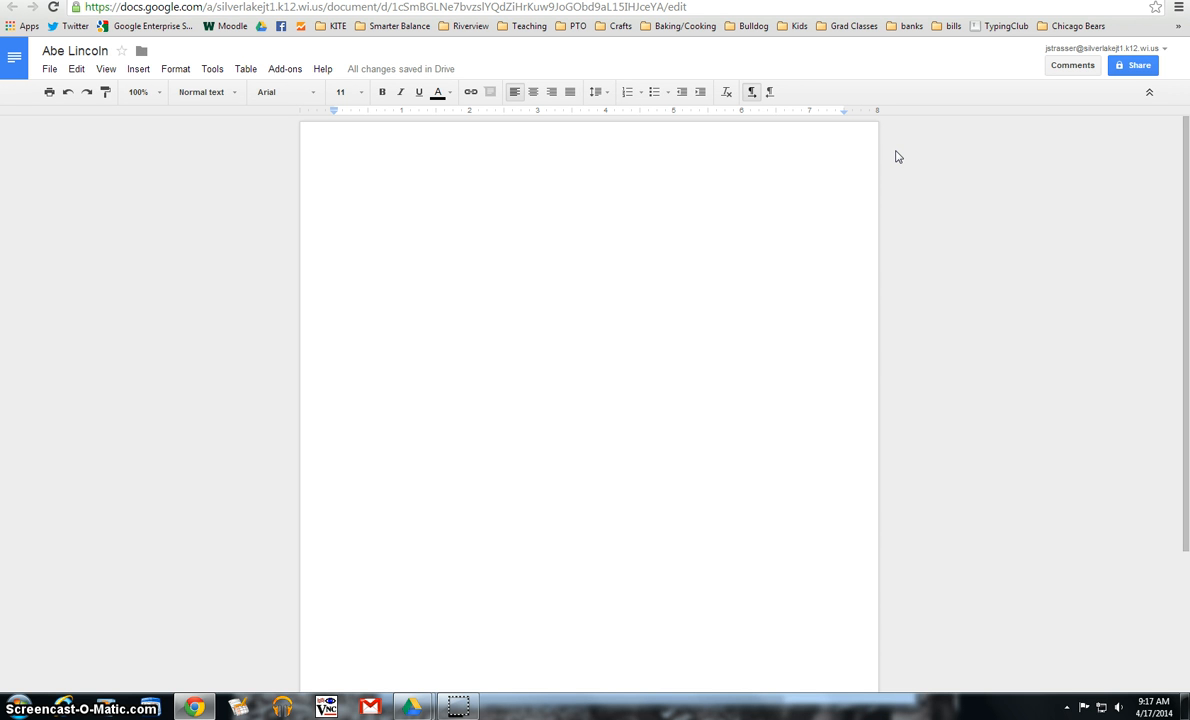
left_click(335, 162)
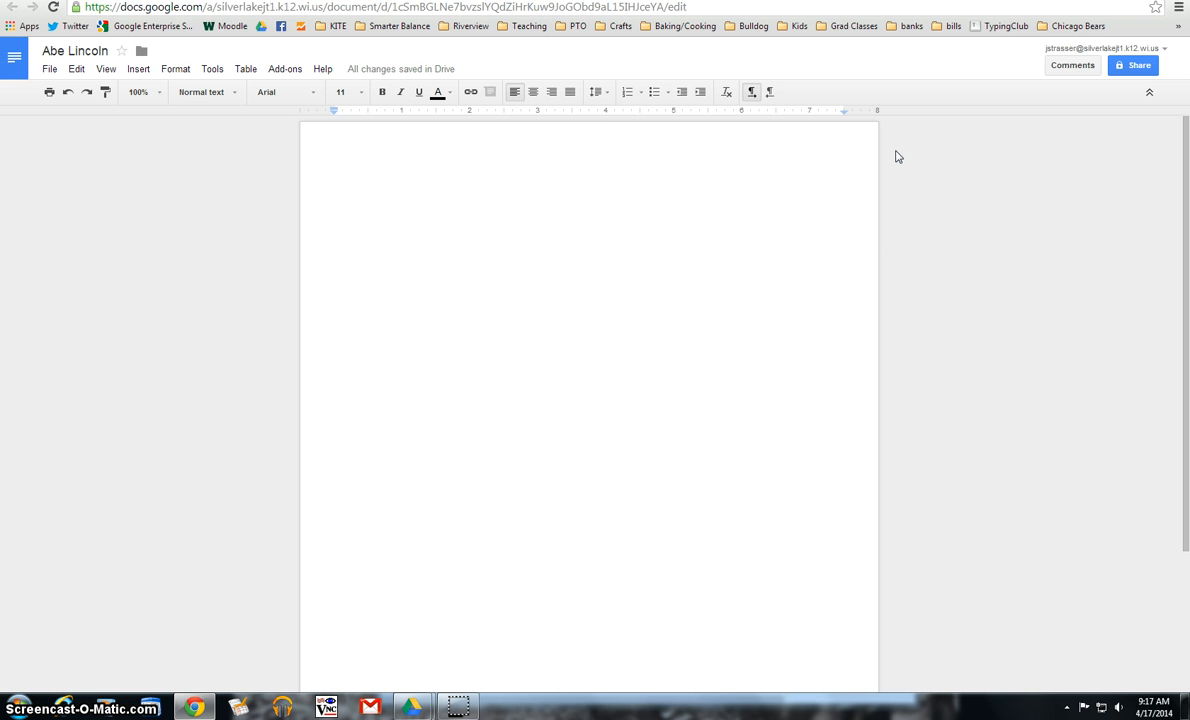
left_click(335, 162)
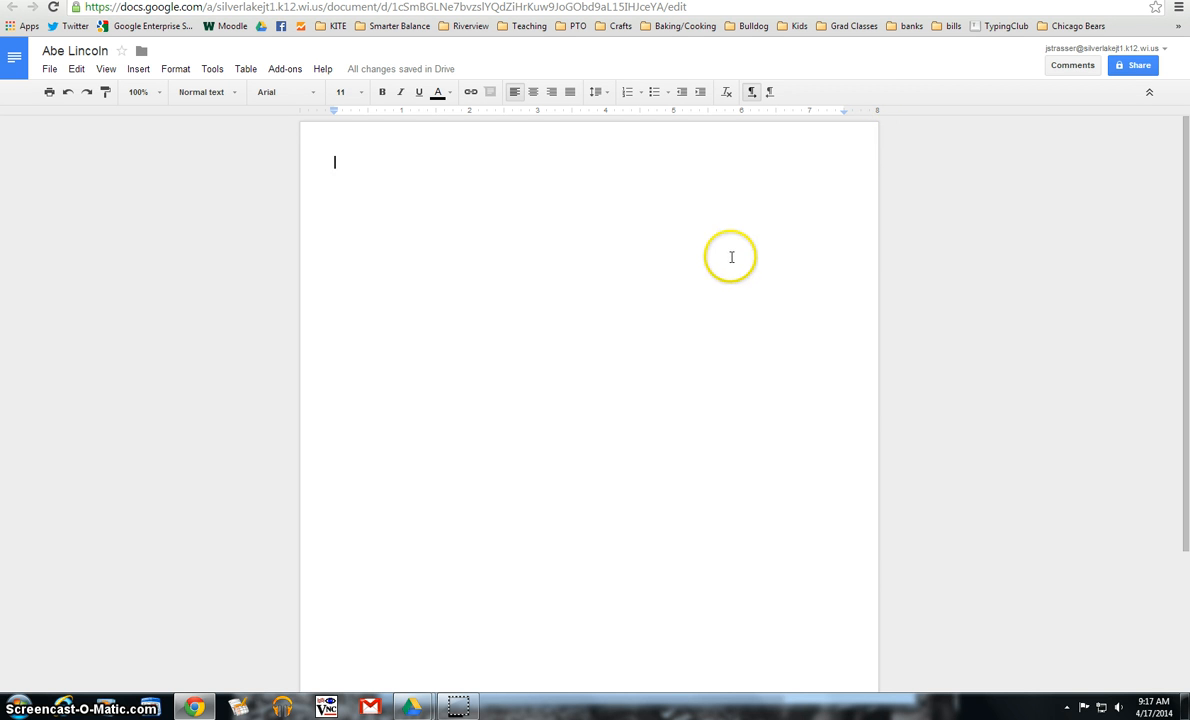
mouse_move(731, 257)
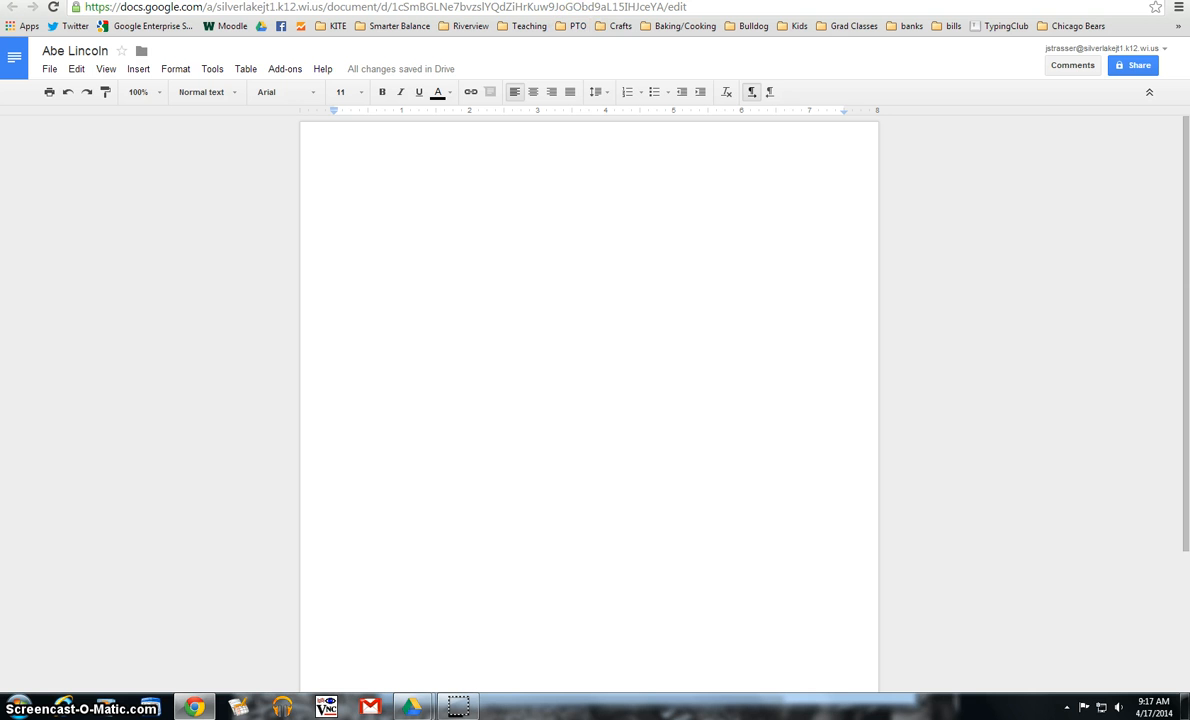
left_click(335, 162)
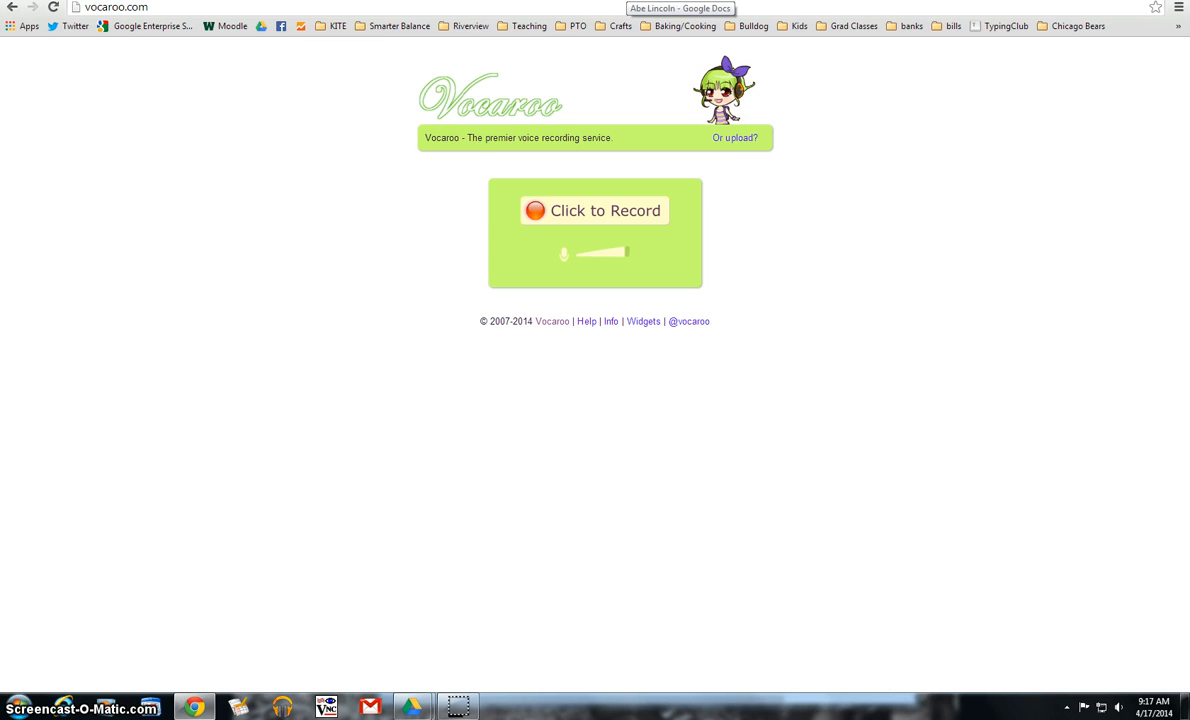
left_click(680, 8)
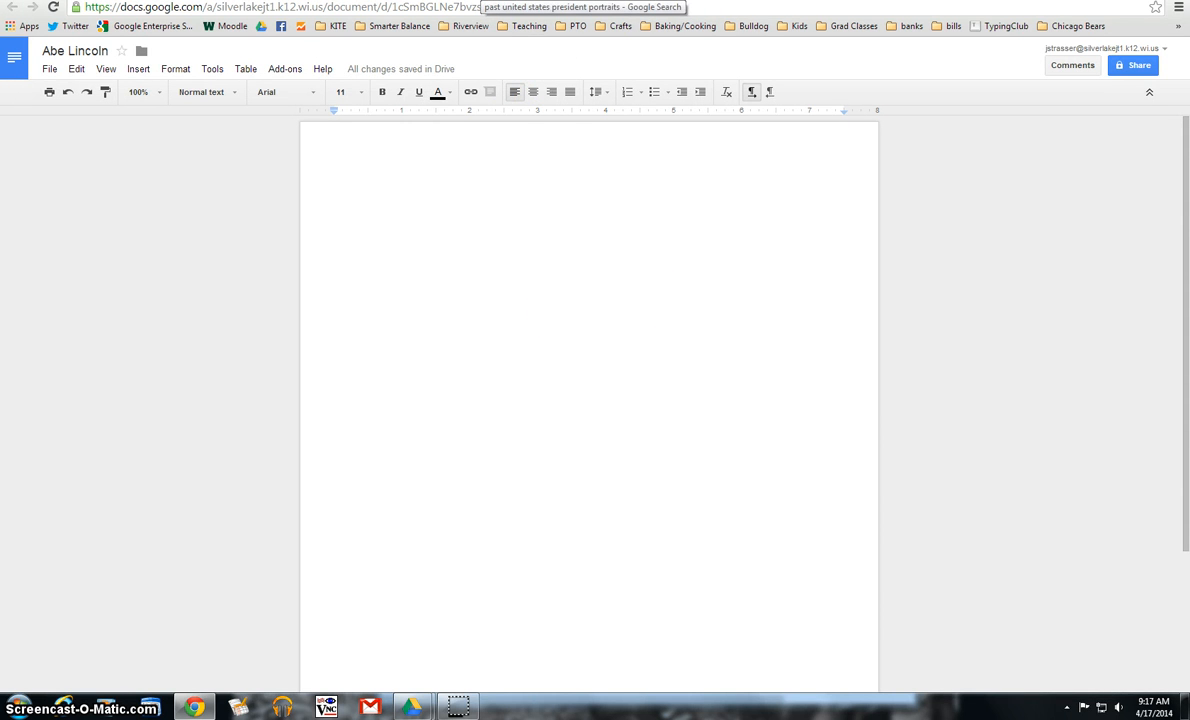
left_click(335, 163)
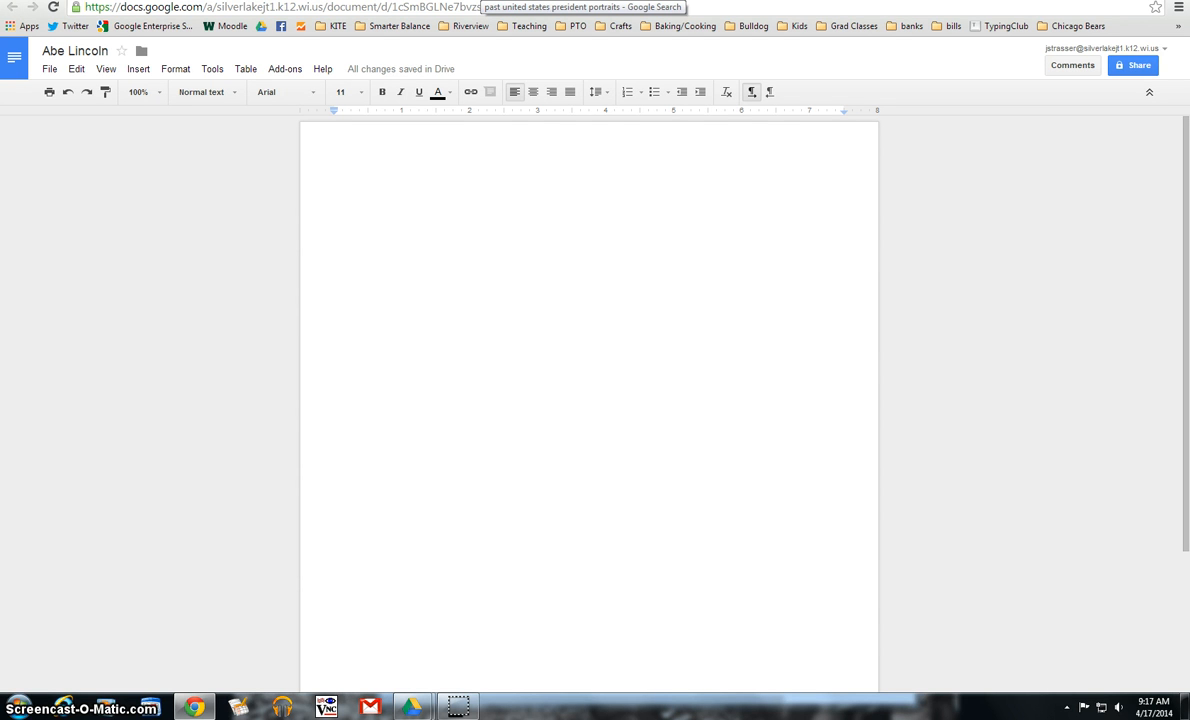
left_click(335, 163)
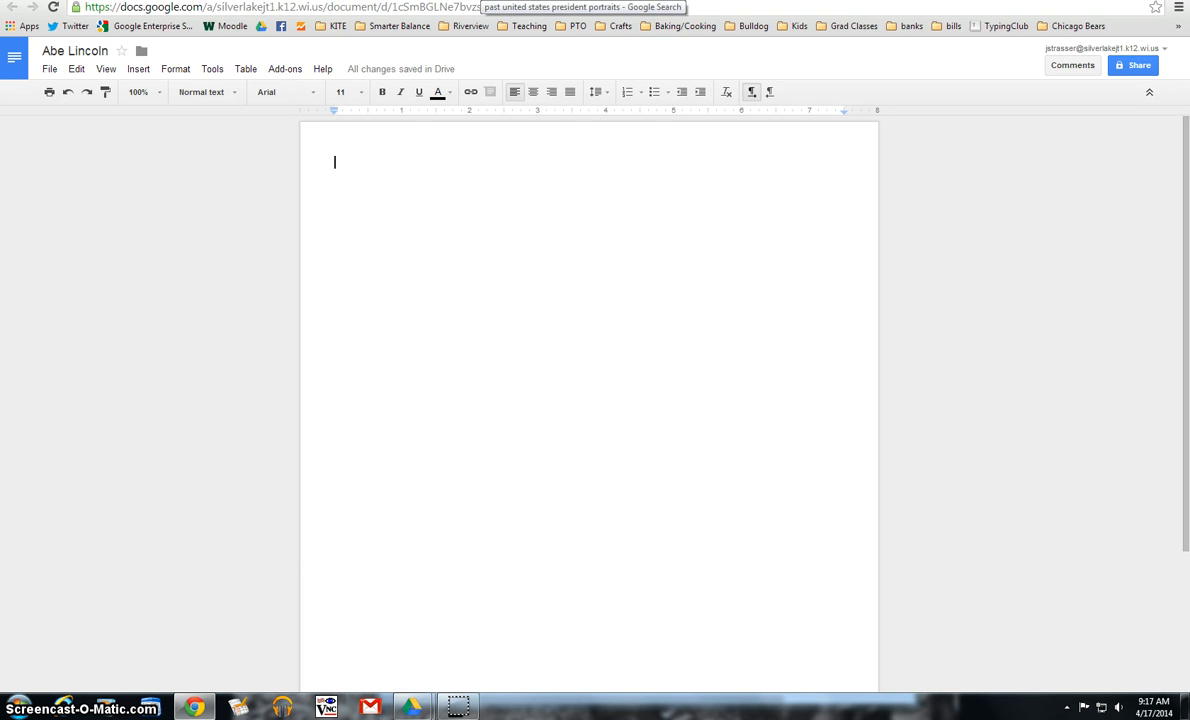
left_click(580, 7)
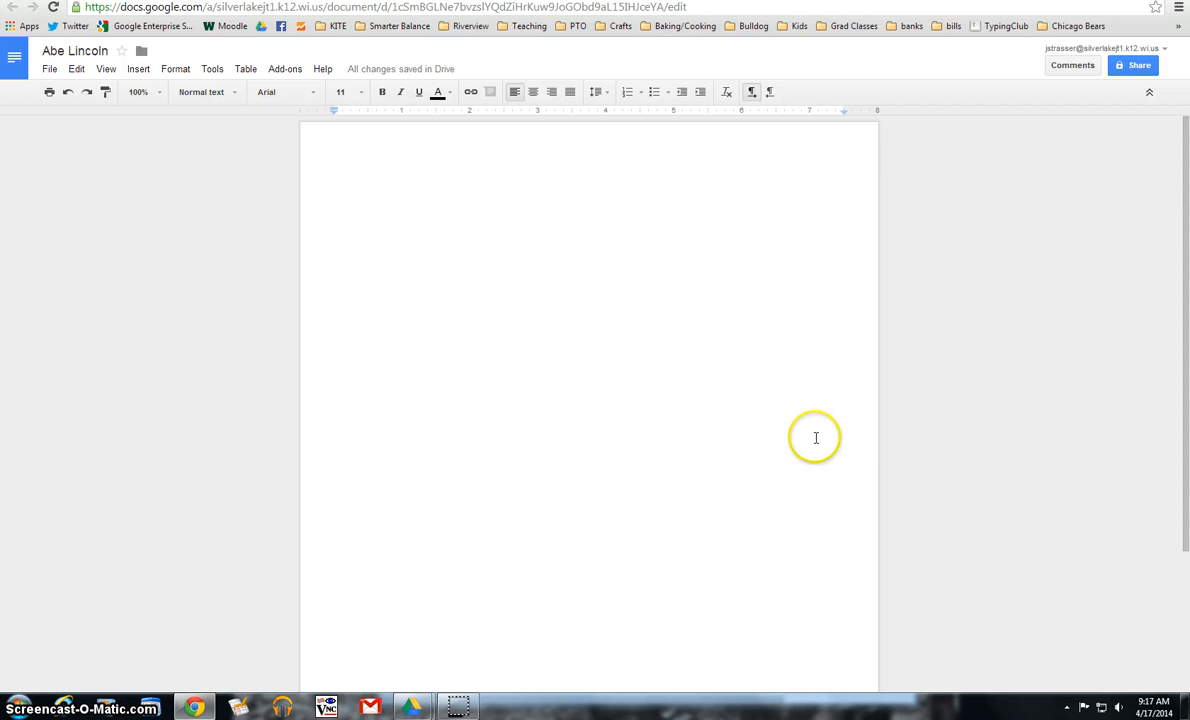
left_click(335, 162)
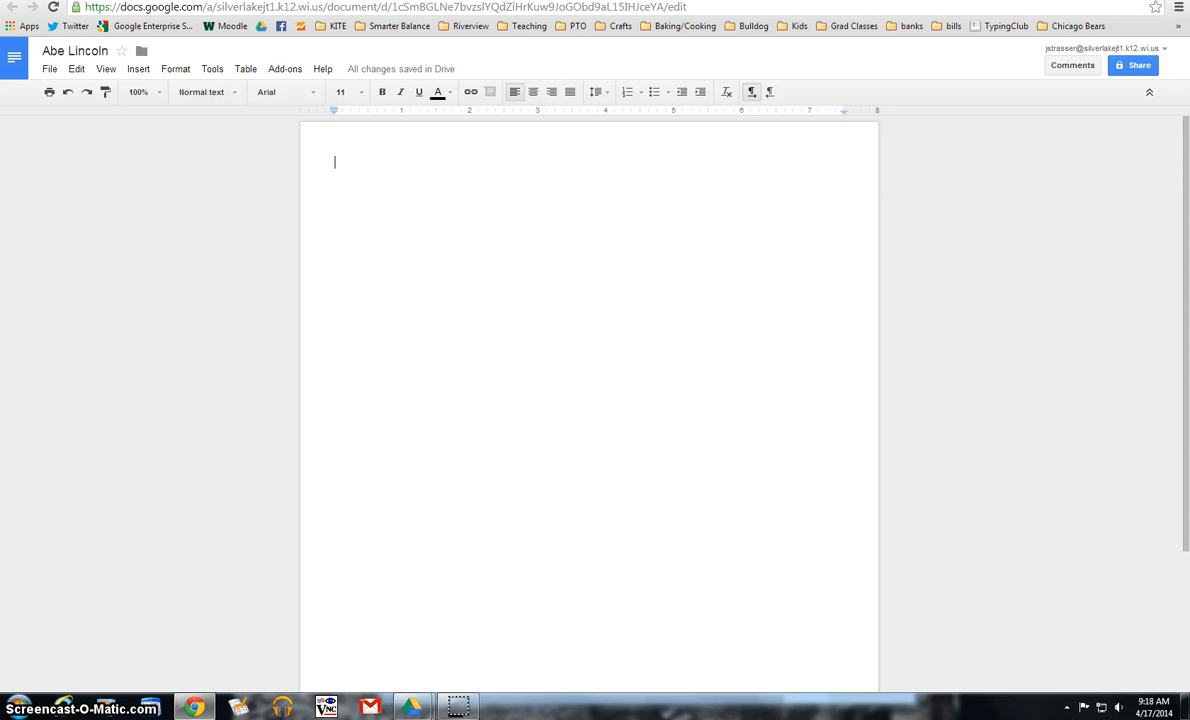
Step: Paste the Abraham Lincoln portrait and drag its corner to enlarge it
right_click(780, 333)
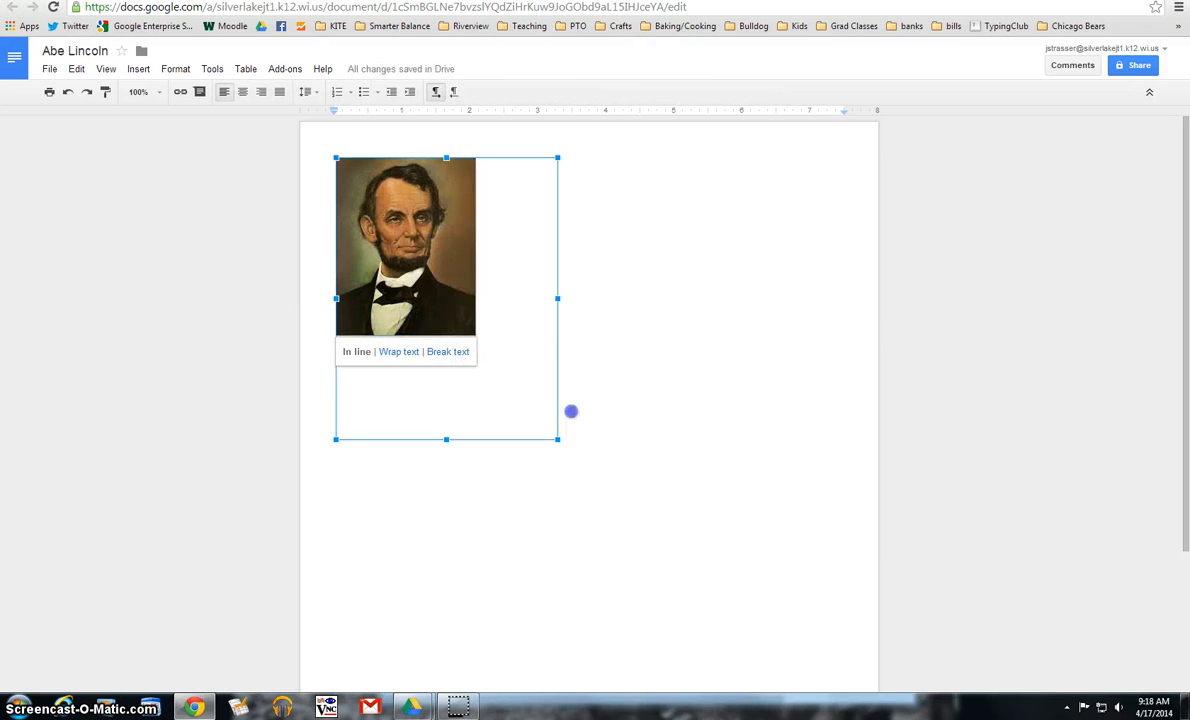
left_click_drag(557, 440, 643, 547)
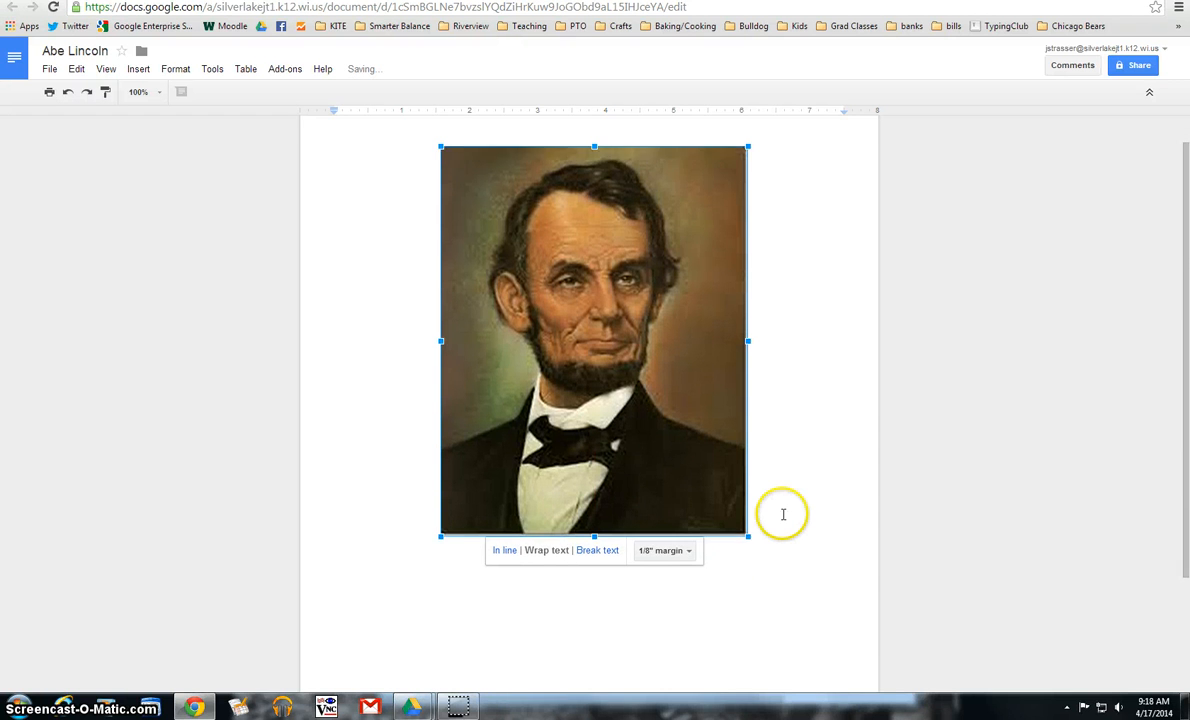
scroll("down", 3)
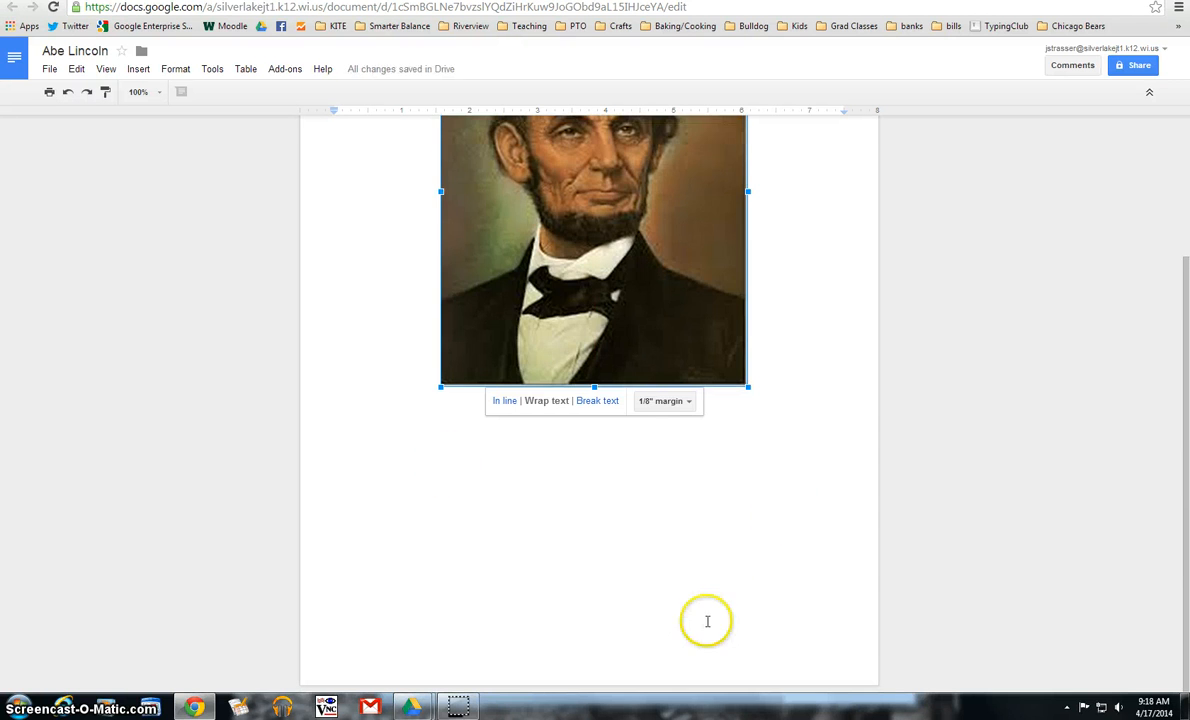
mouse_move(667, 353)
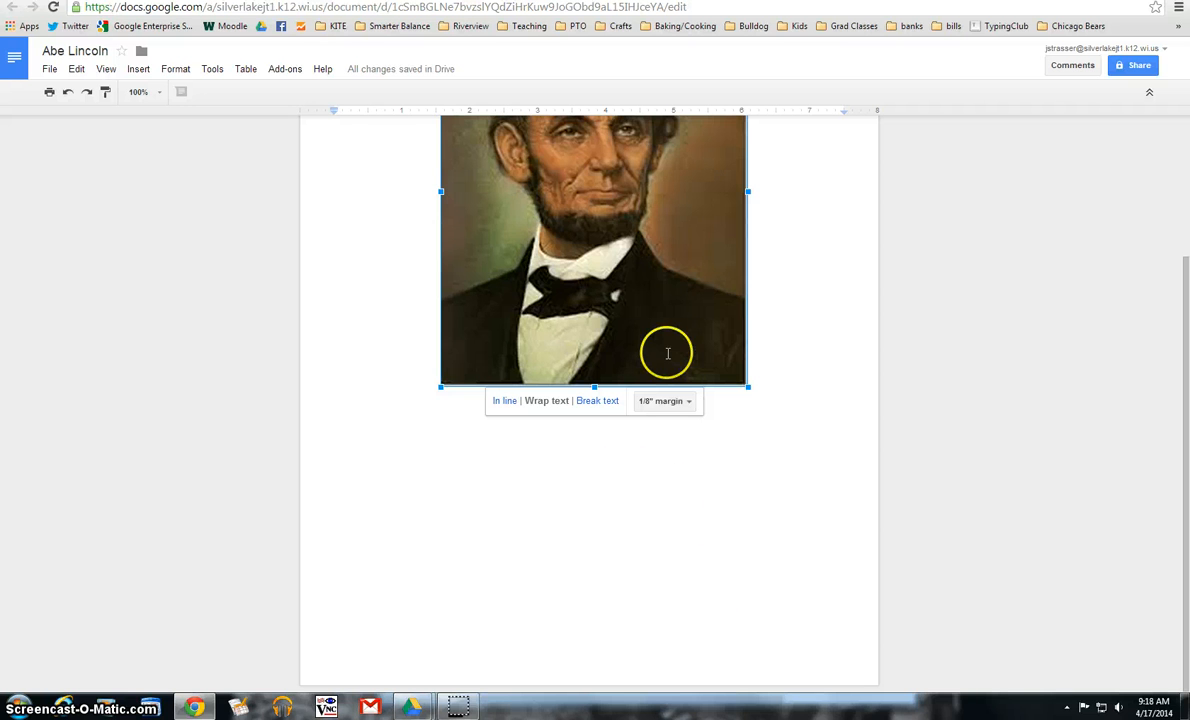
mouse_move(651, 349)
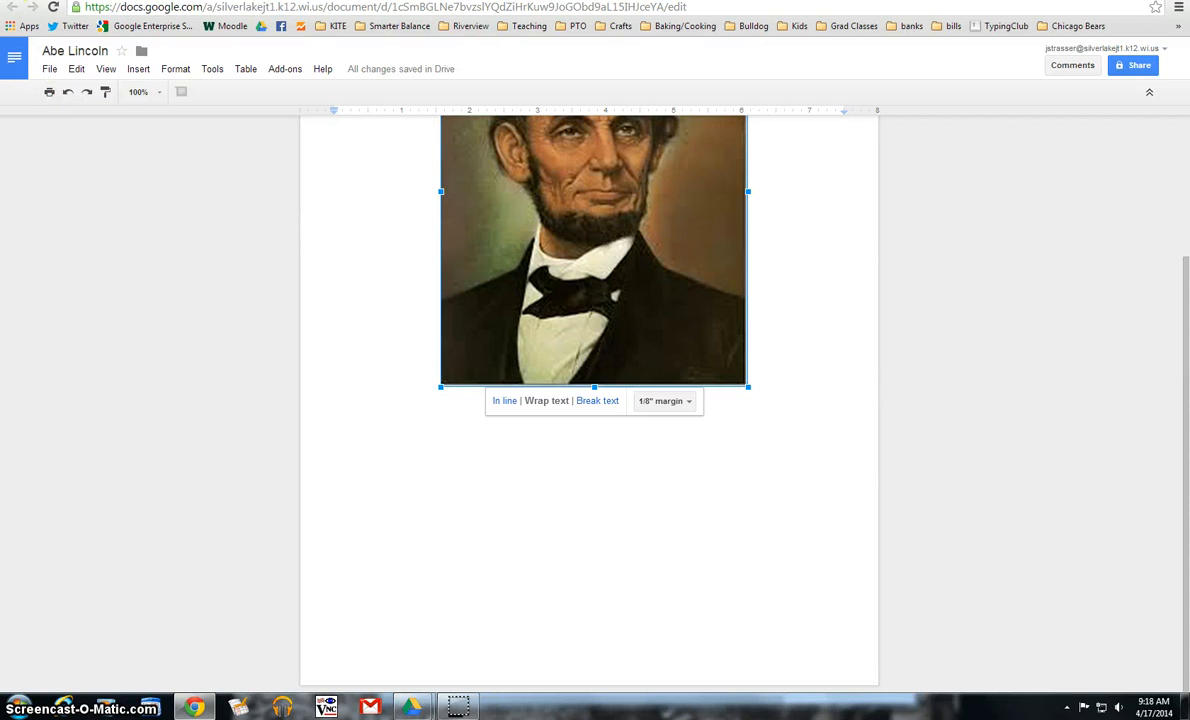
mouse_move(783, 265)
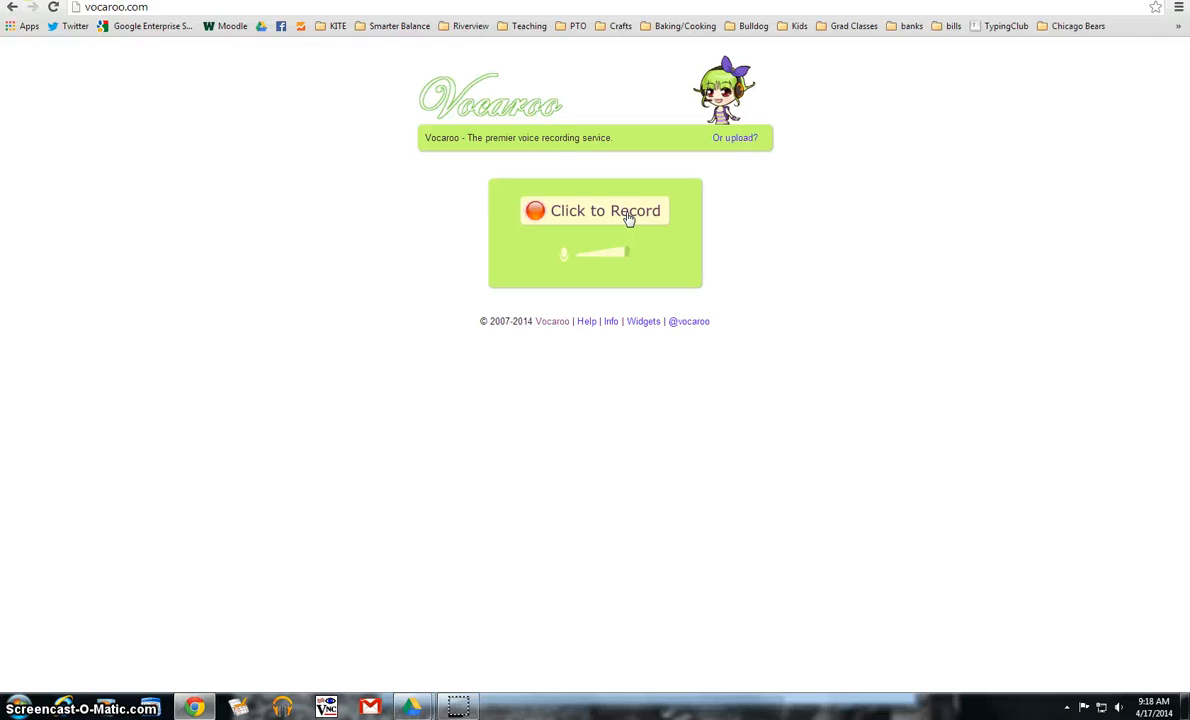
mouse_move(604, 216)
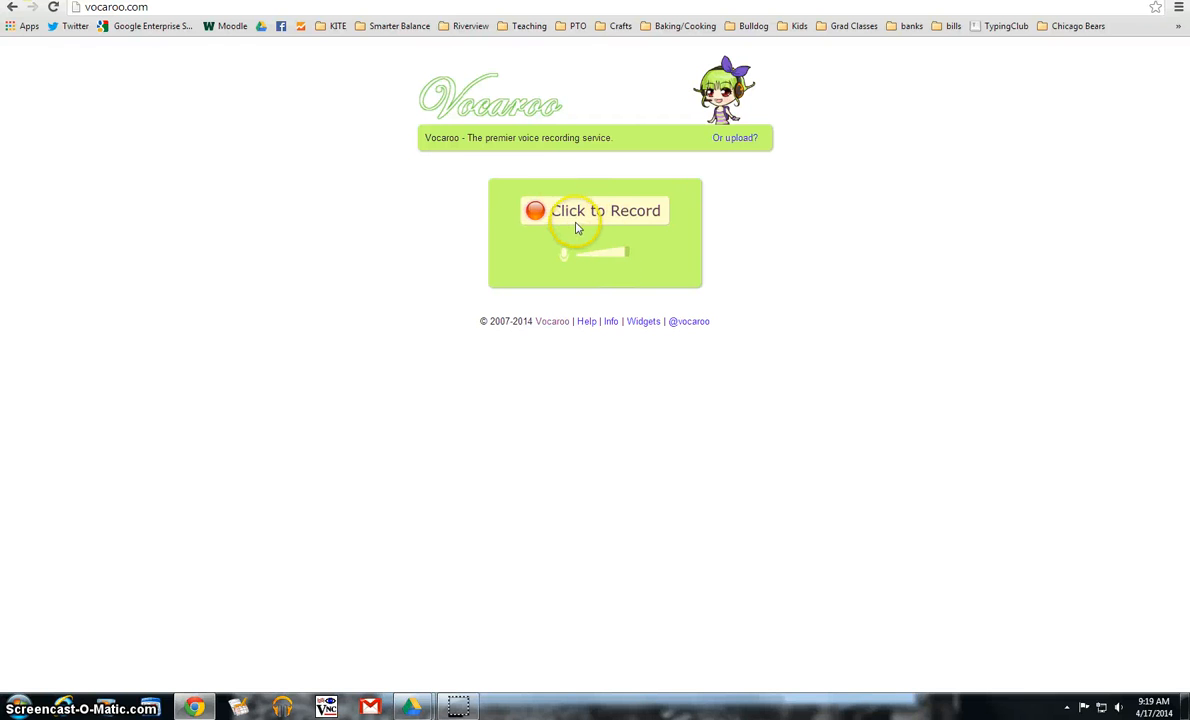
Step: Start a new Vocaroo voice recording, triggering the microphone access prompt
left_click(595, 210)
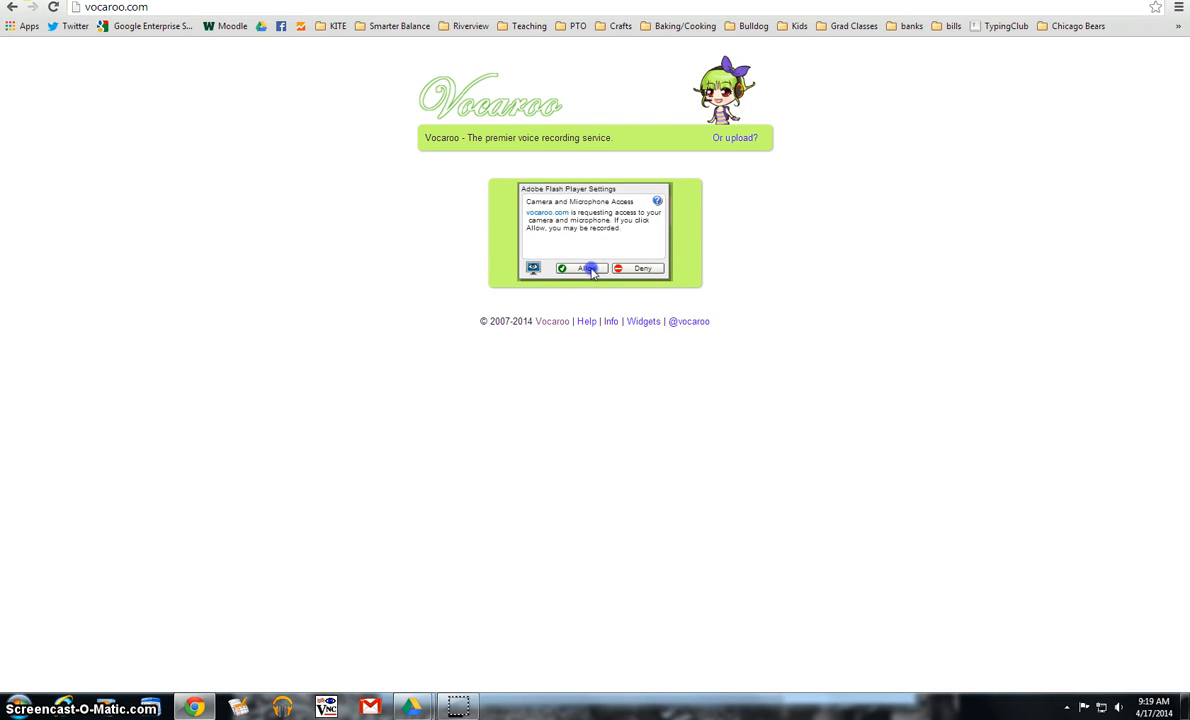
Step: Allow Vocaroo microphone access, record the spoken message, then stop recording
left_click(583, 268)
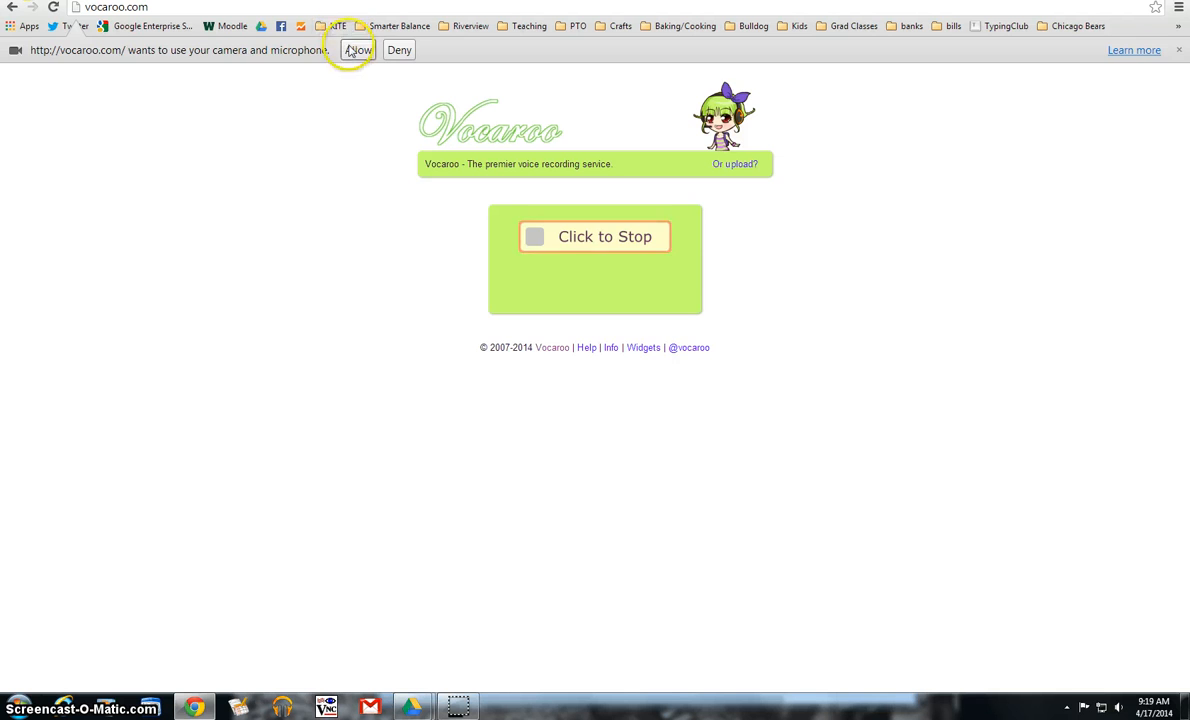
left_click(357, 49)
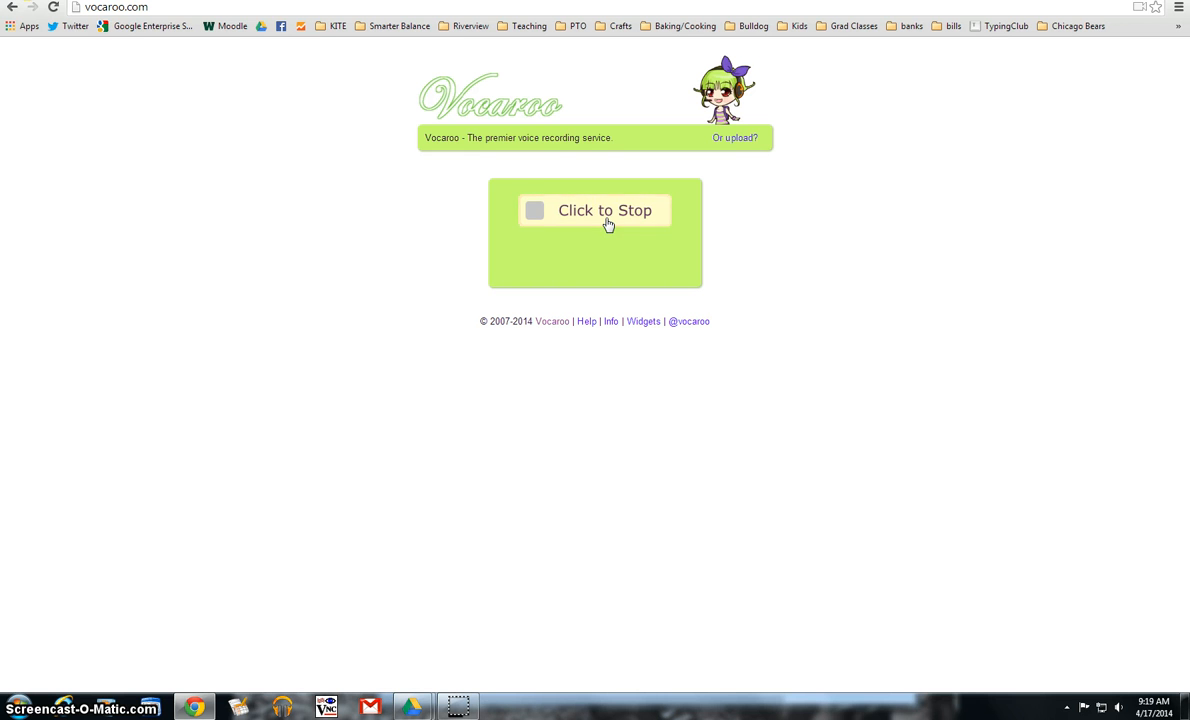
left_click(605, 210)
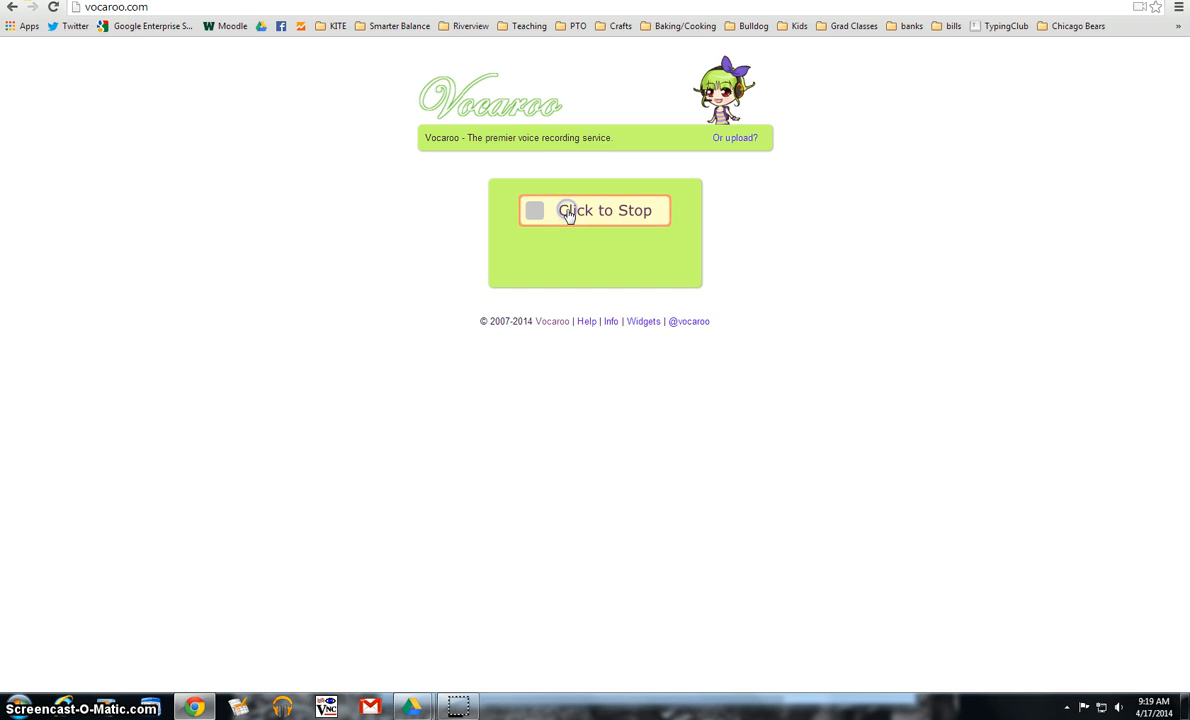
left_click(594, 210)
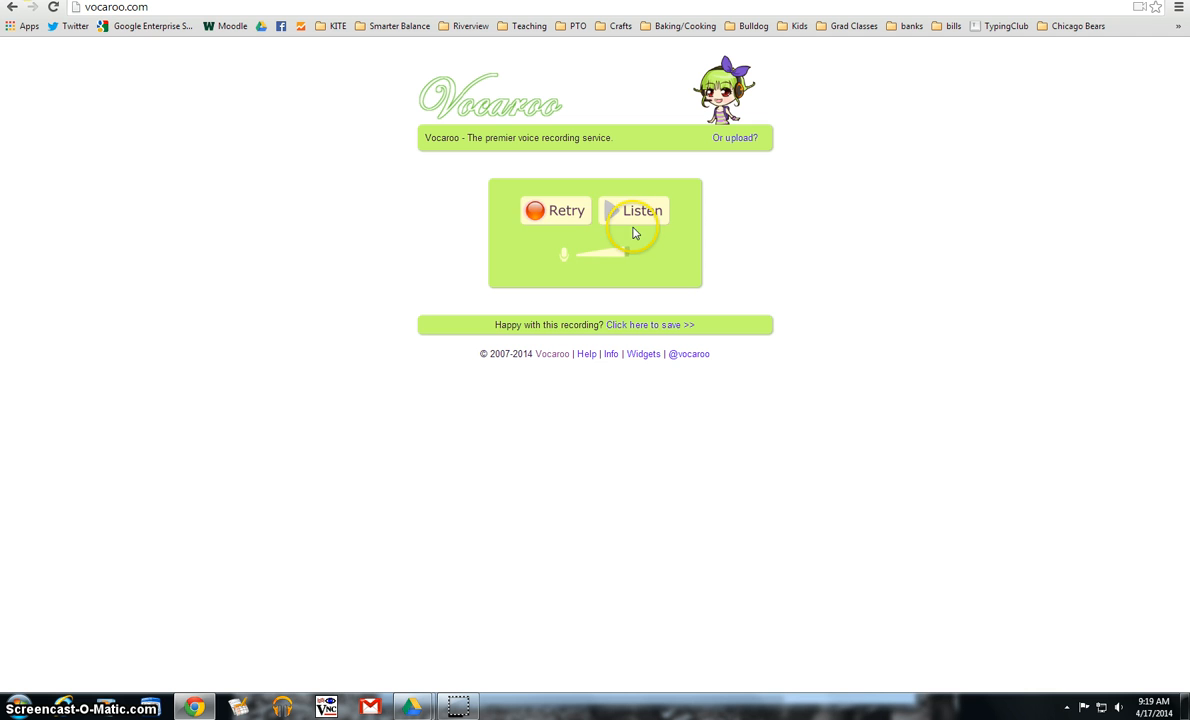
left_click(642, 210)
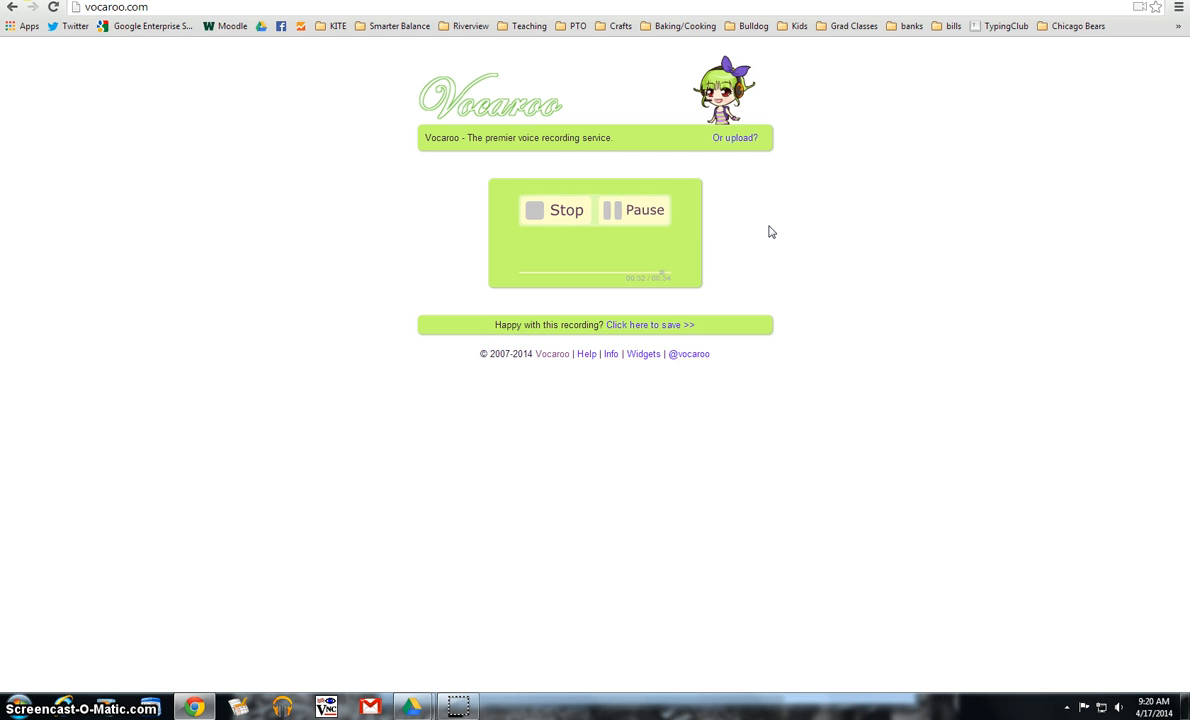
left_click(566, 210)
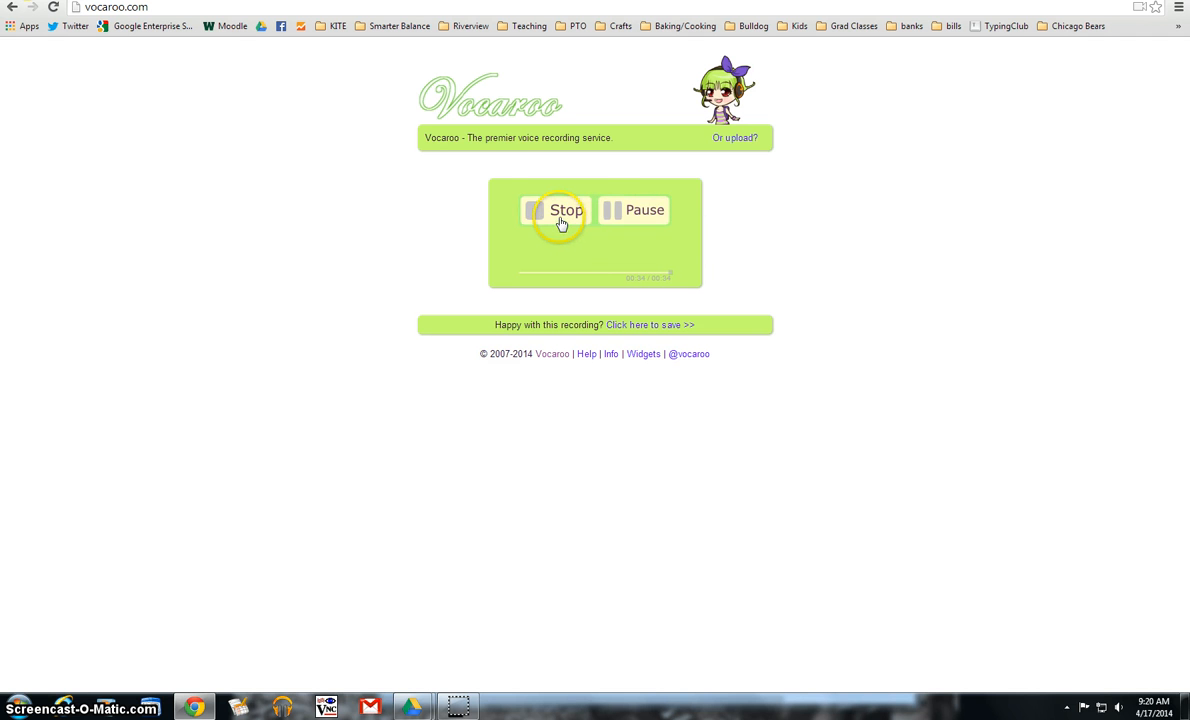
left_click(560, 210)
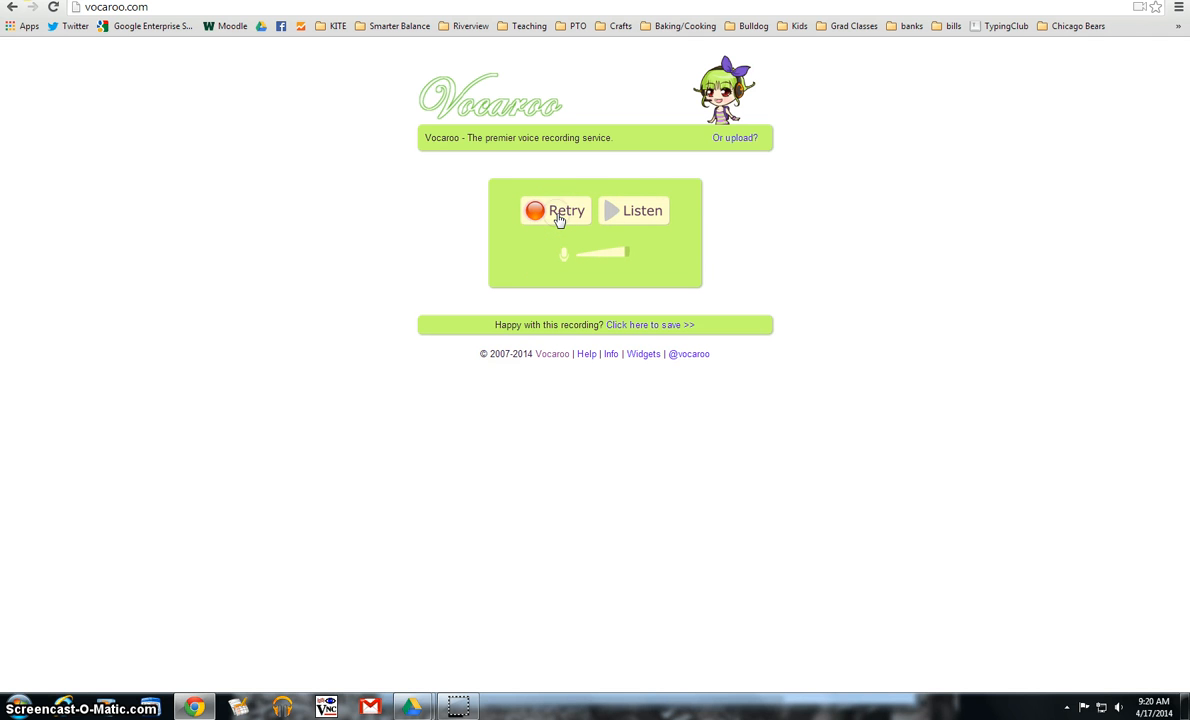
mouse_move(730, 255)
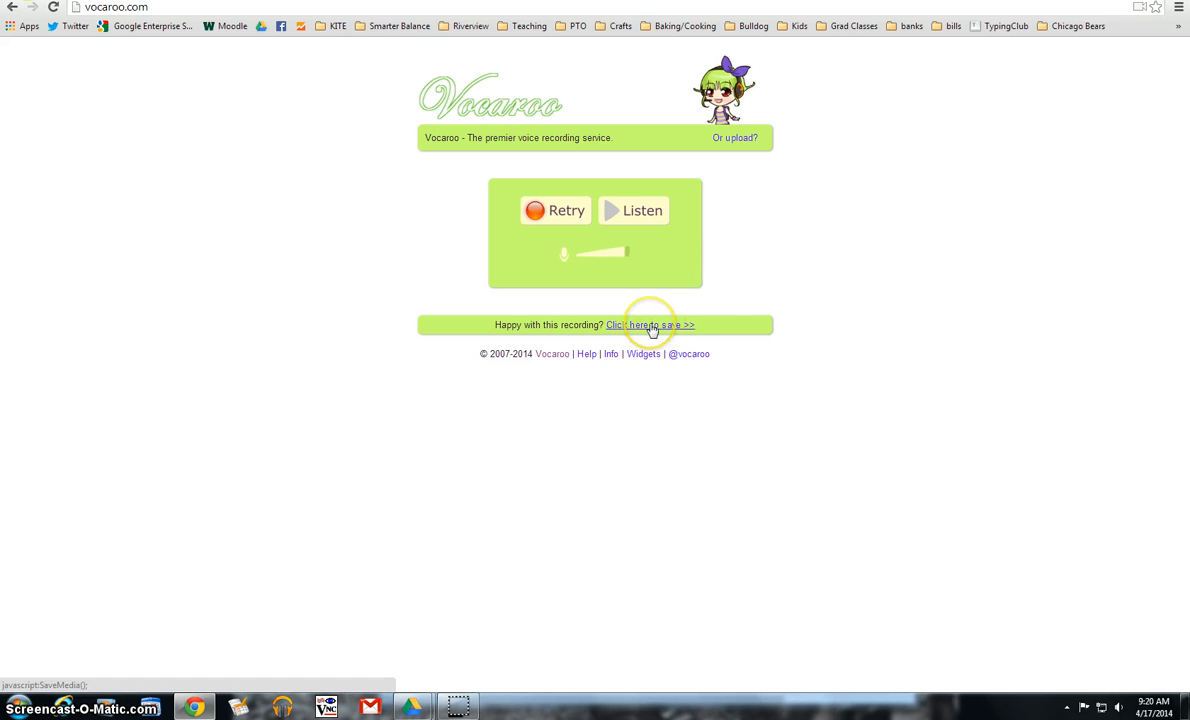
Step: Save the Vocaroo recording, open its QR code image, and bring up copy options
left_click(650, 324)
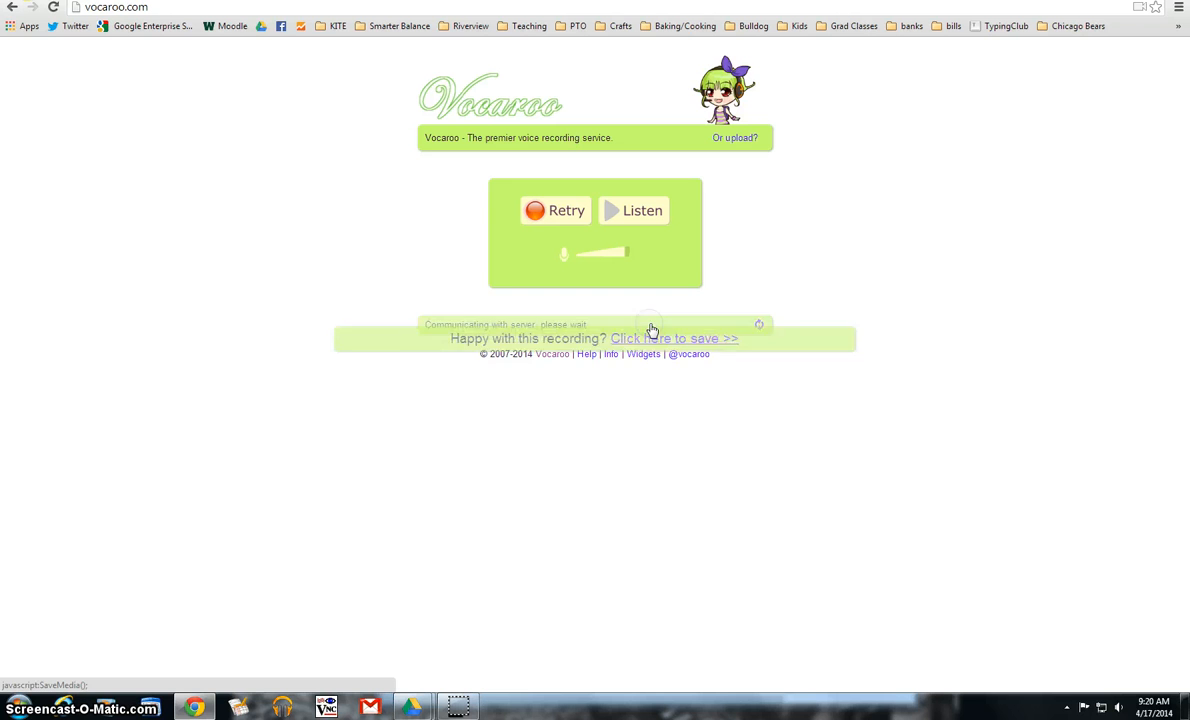
left_click(674, 338)
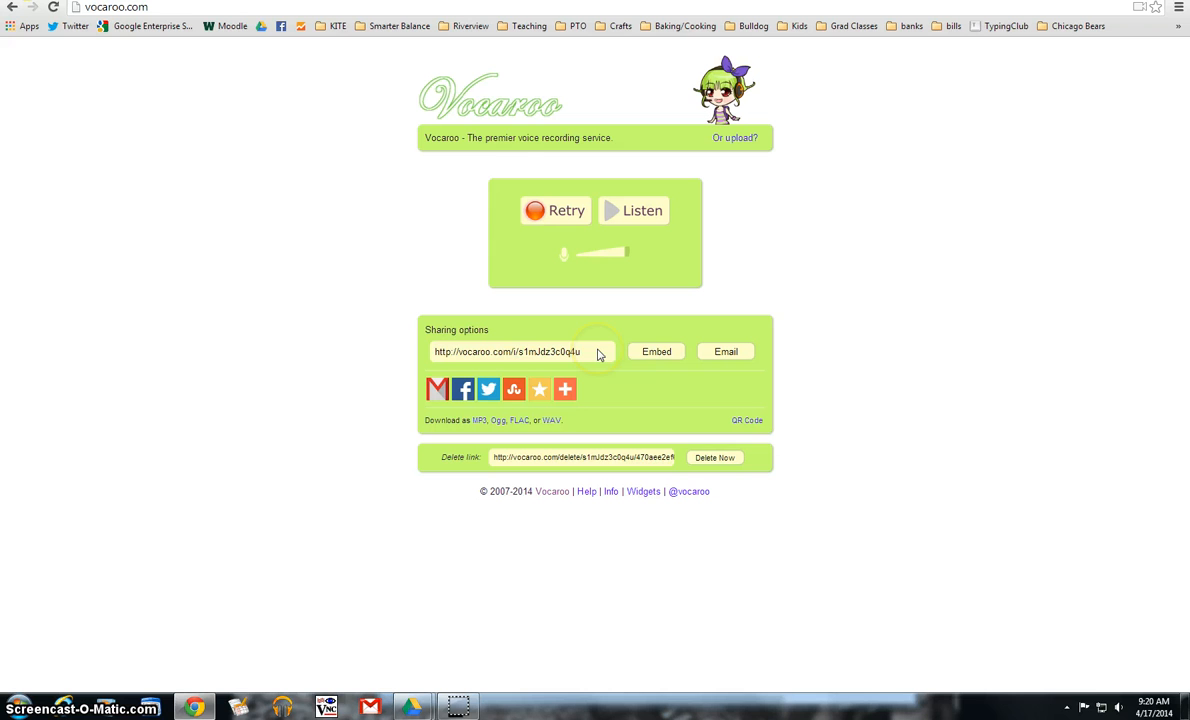
mouse_move(596, 356)
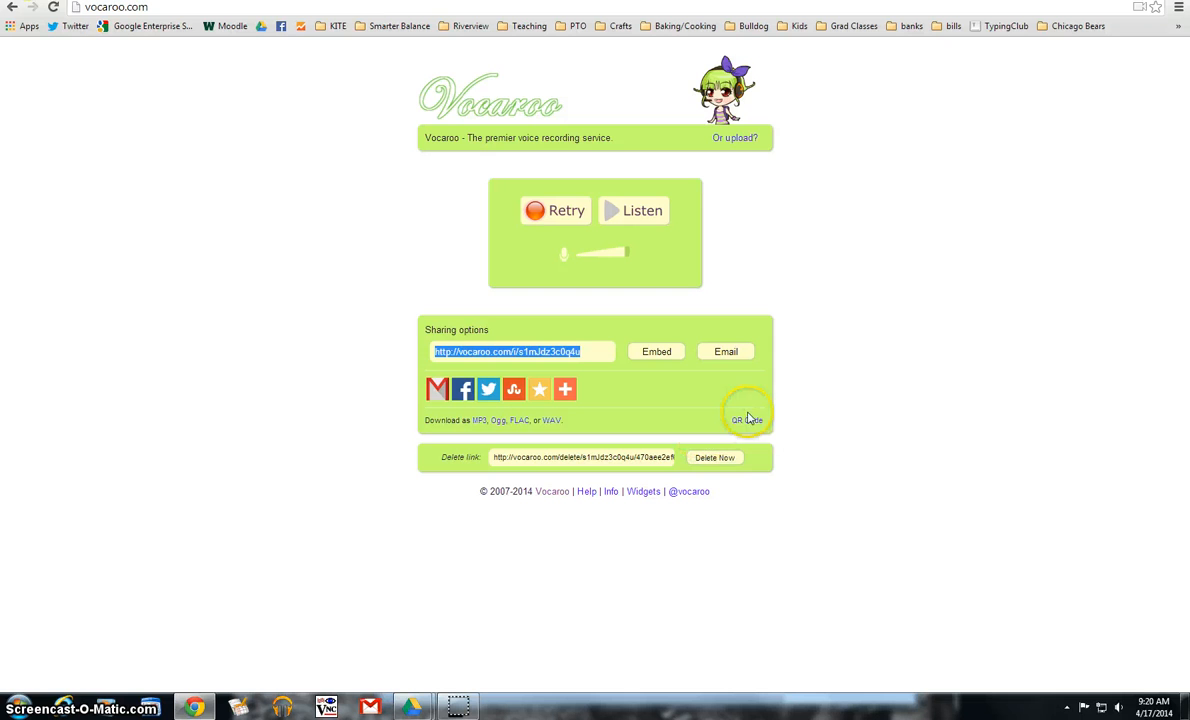
left_click(746, 420)
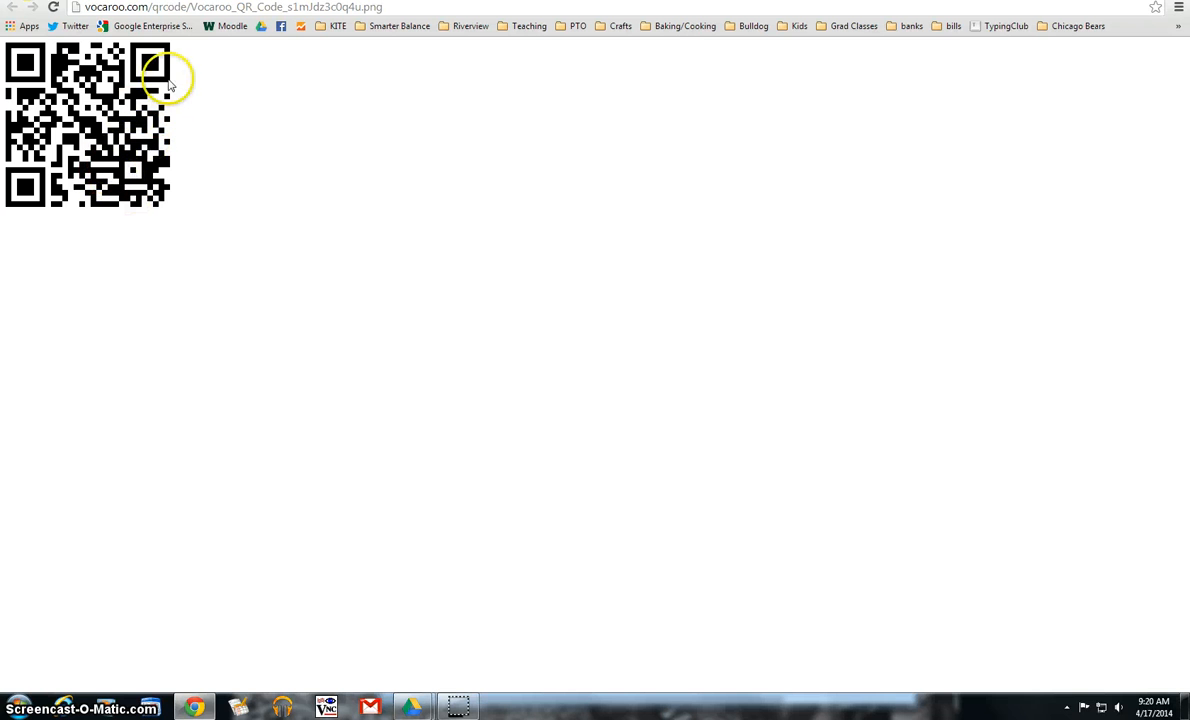
right_click(167, 80)
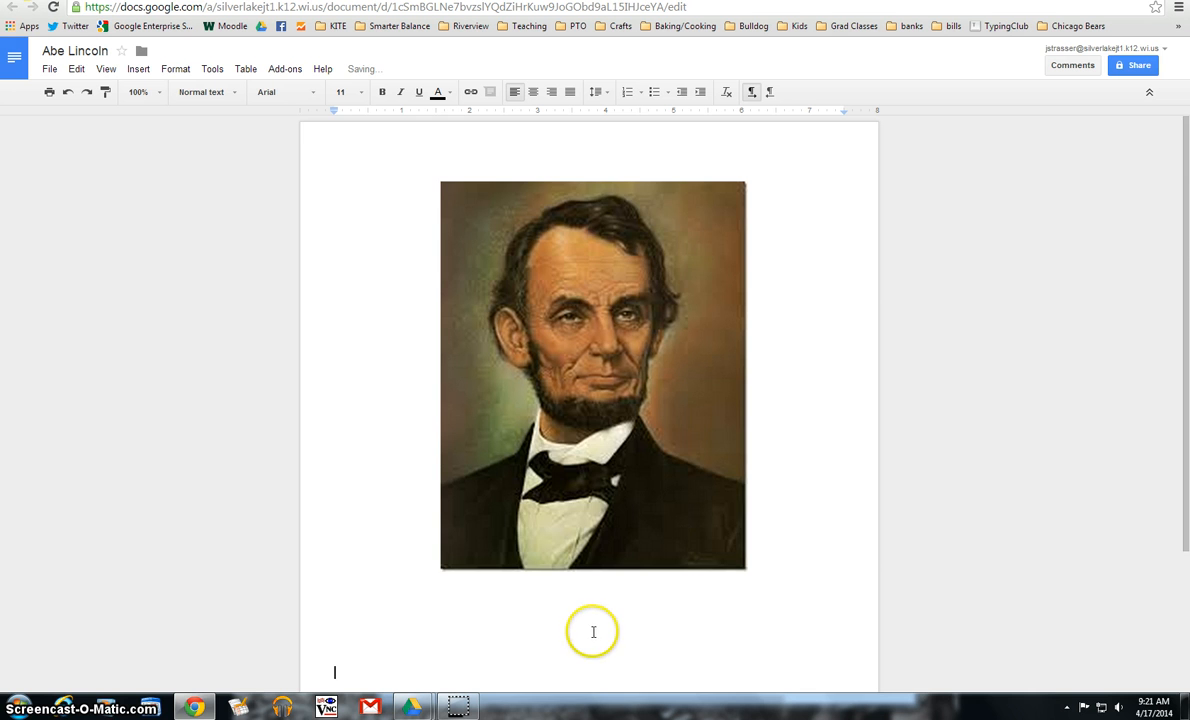
Step: Paste the Vocaroo QR code beneath the Lincoln portrait and select it
right_click(536, 538)
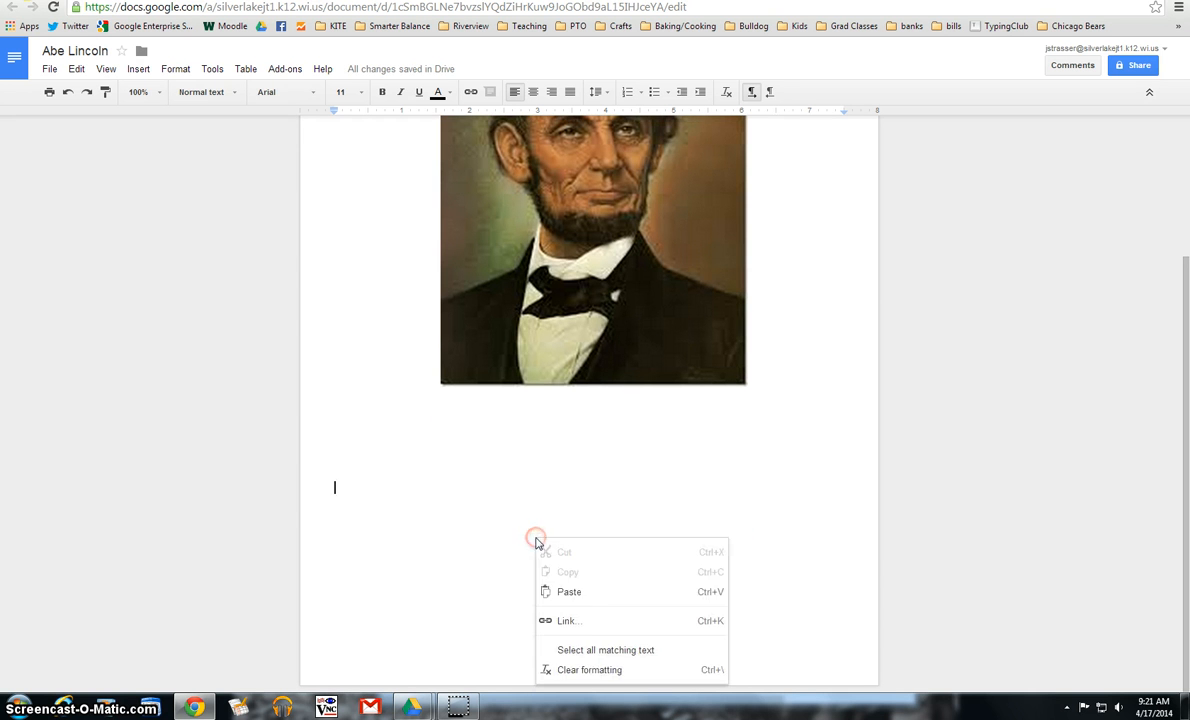
left_click(569, 591)
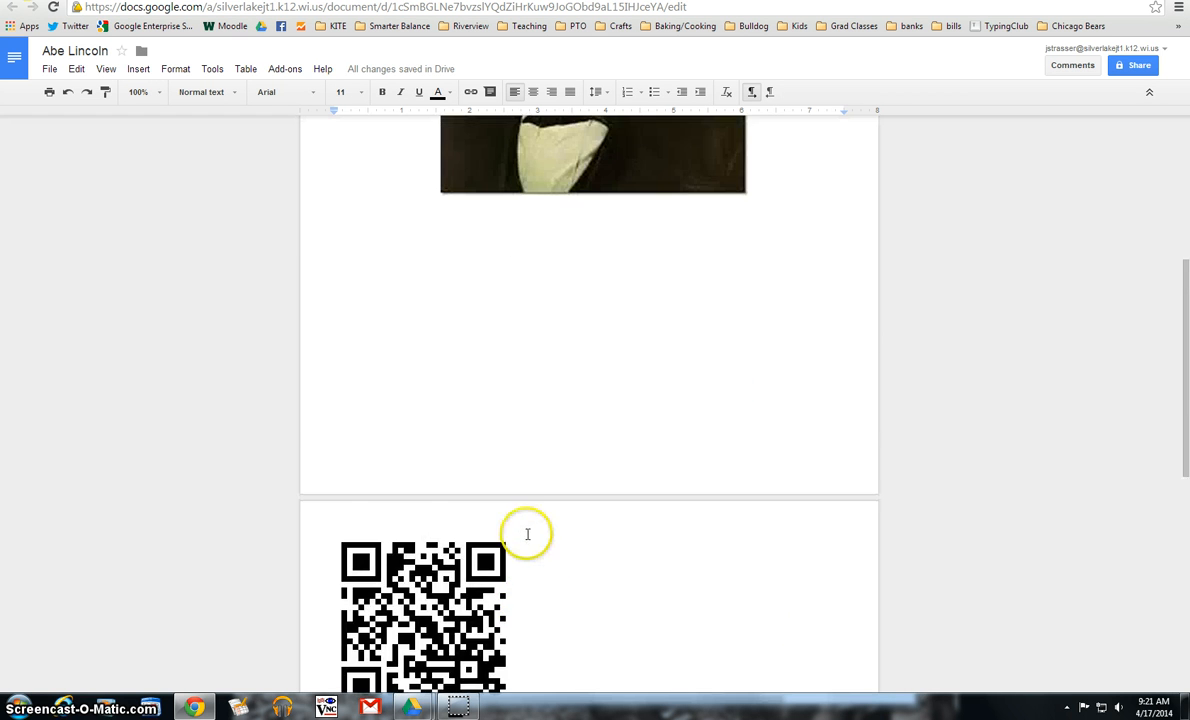
left_click(422, 555)
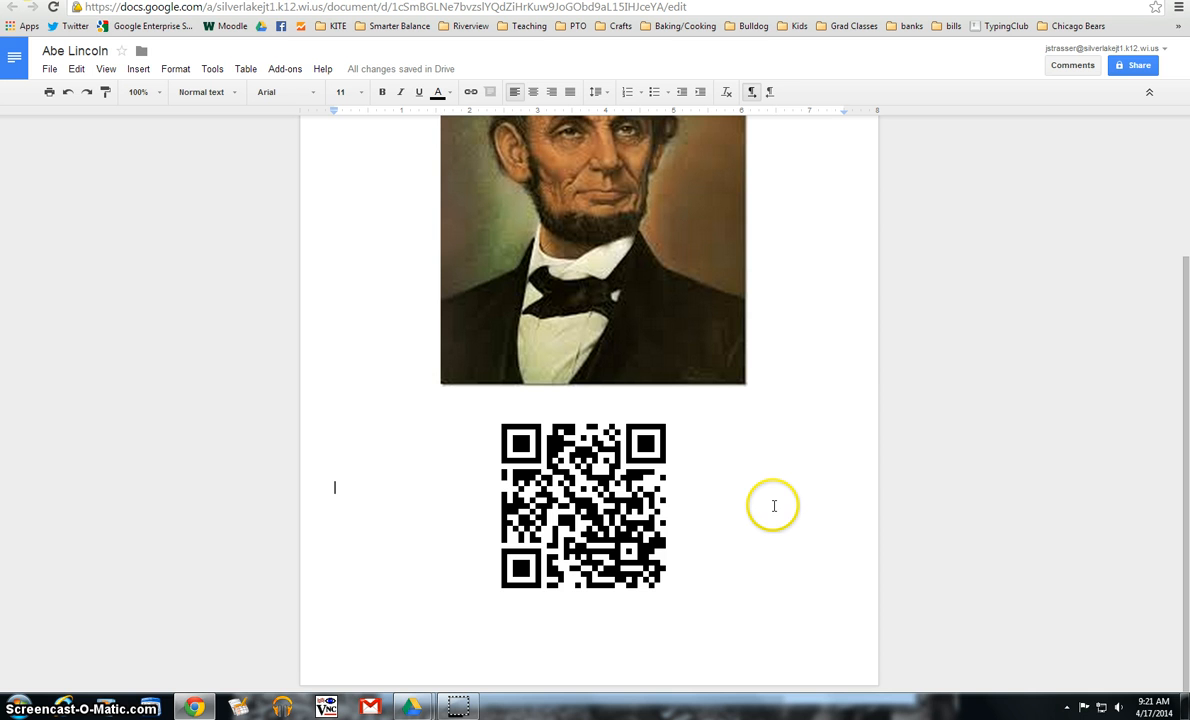
mouse_move(575, 270)
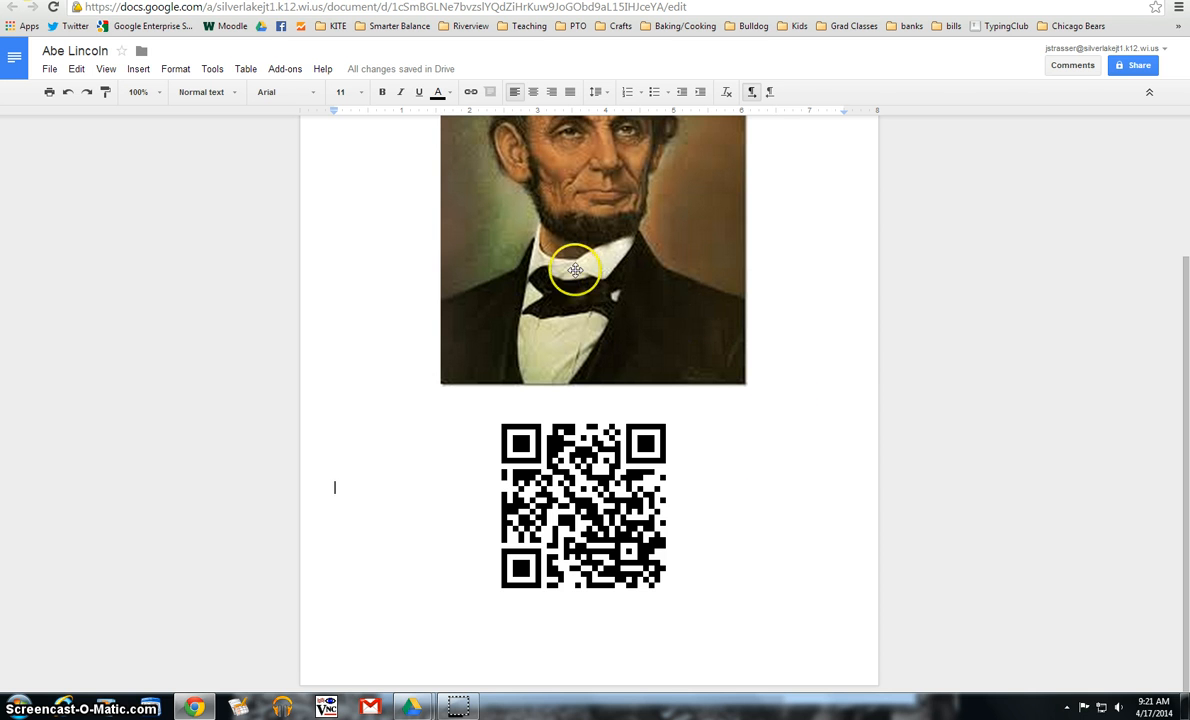
mouse_move(840, 228)
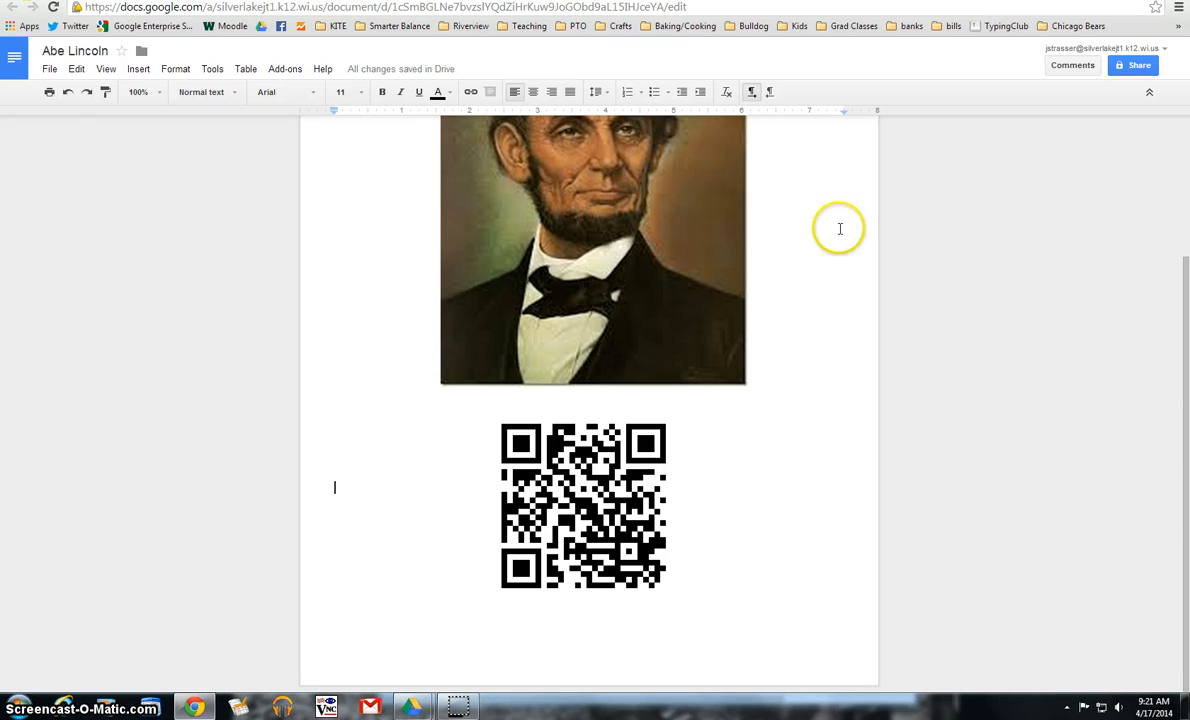
mouse_move(635, 419)
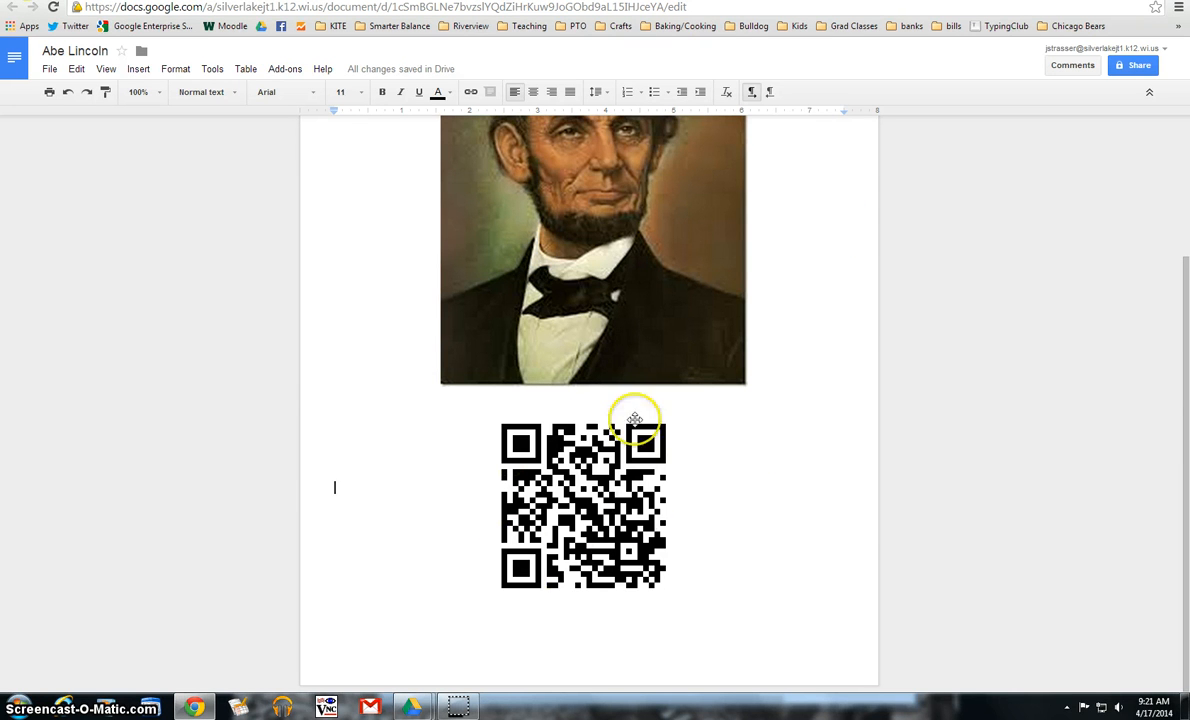
mouse_move(865, 558)
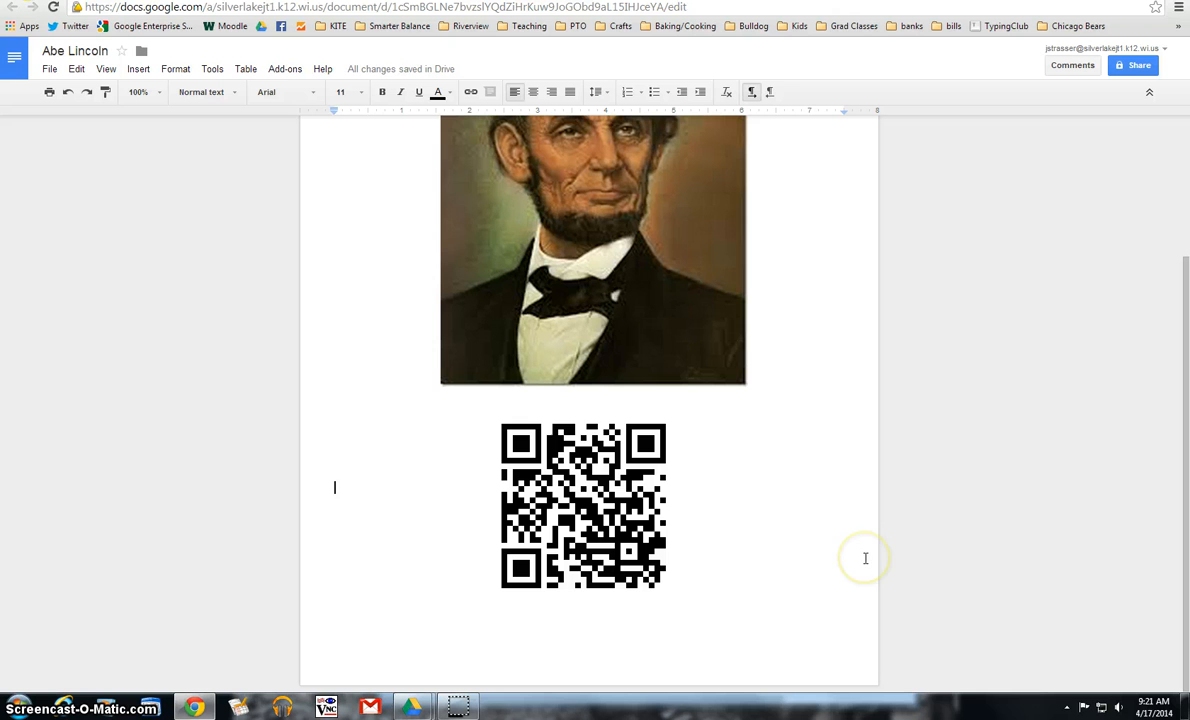
mouse_move(519, 548)
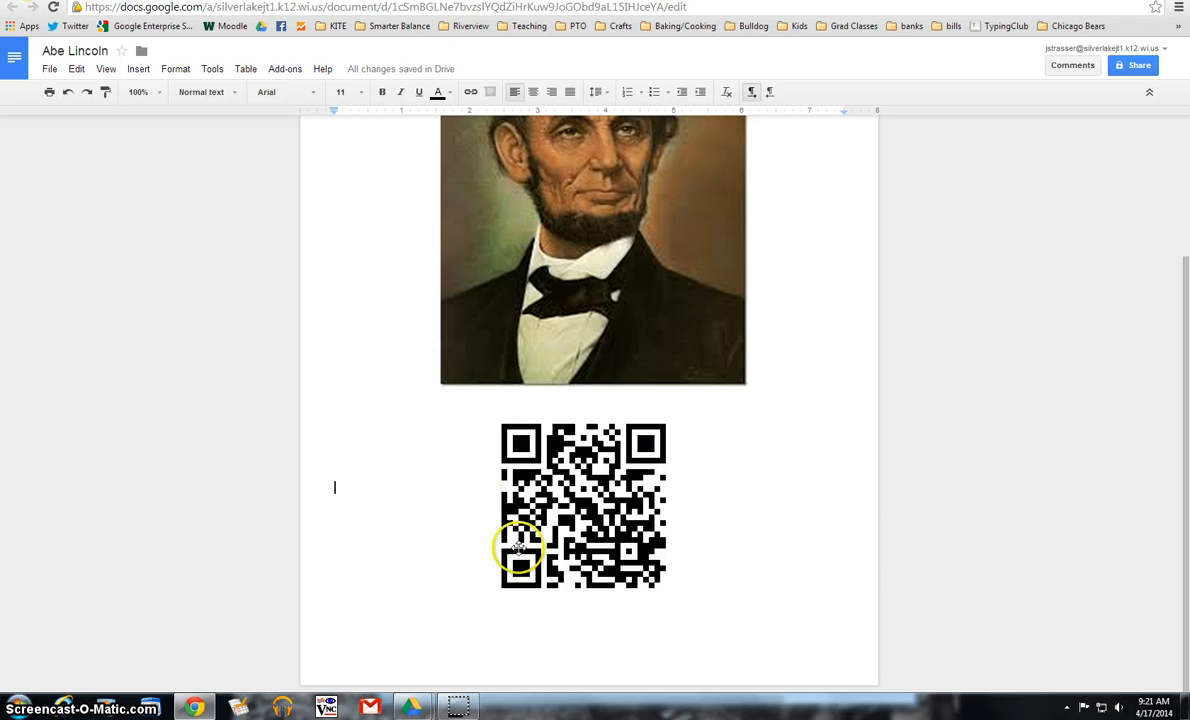
mouse_move(583, 482)
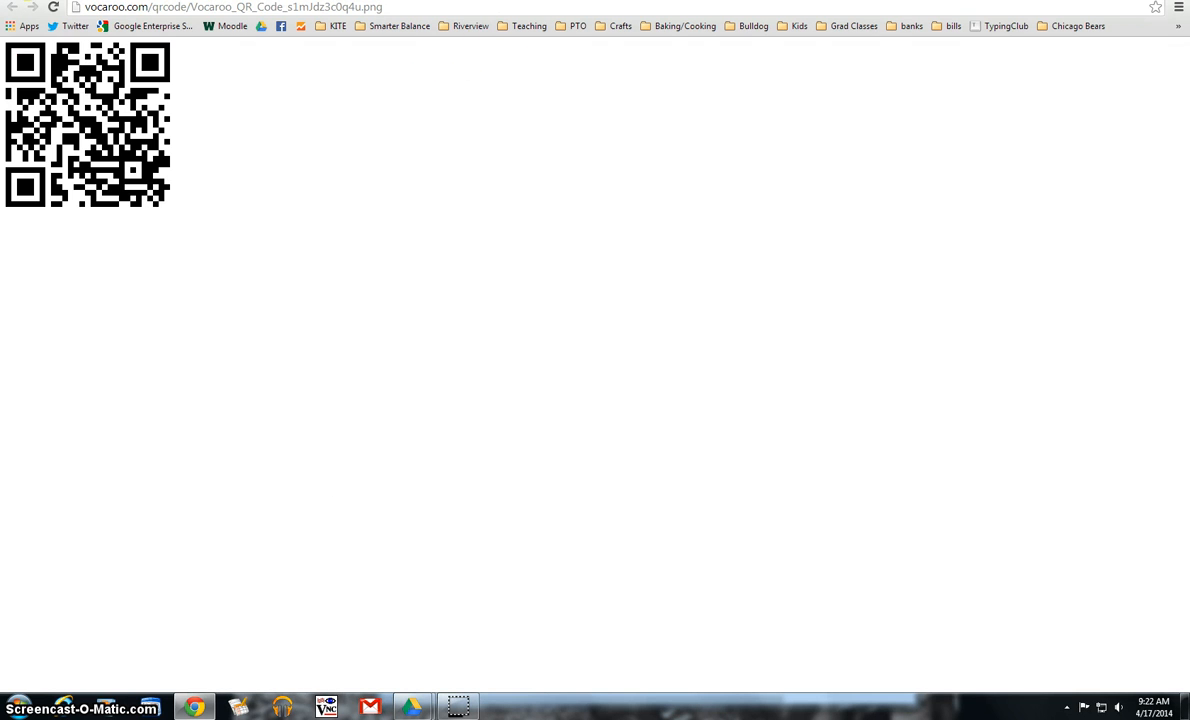
Step: Go back to the Vocaroo recording page with its share link
left_click(13, 7)
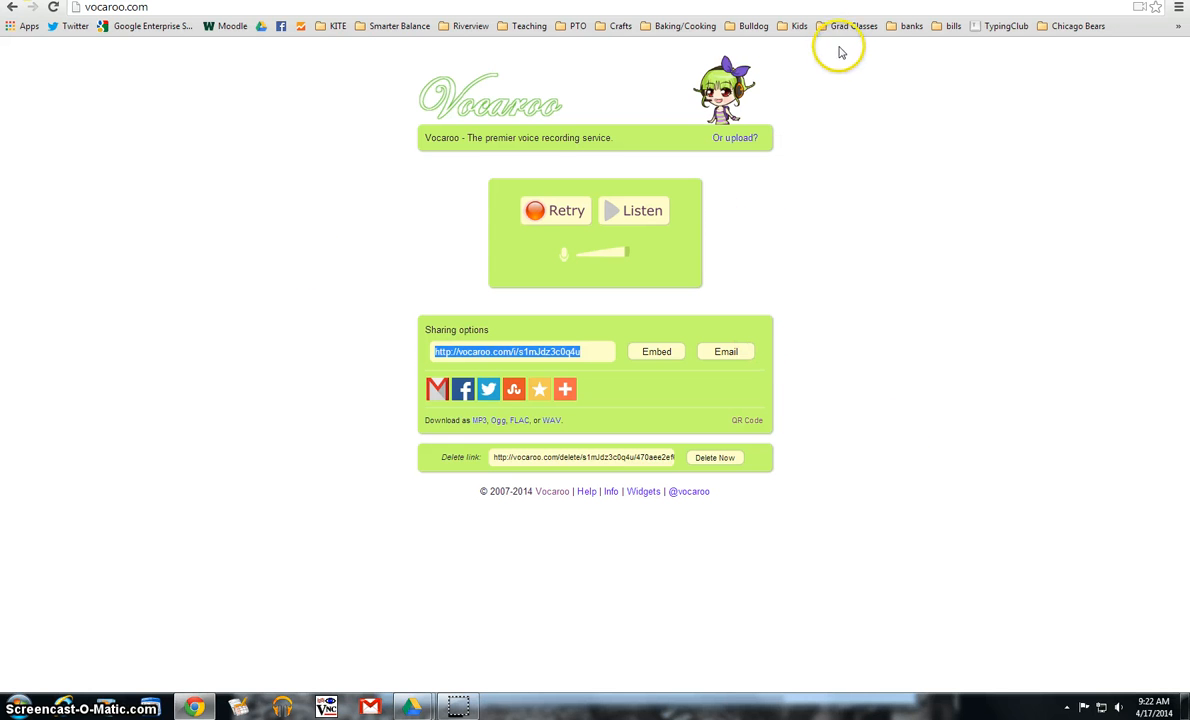
mouse_move(935, 115)
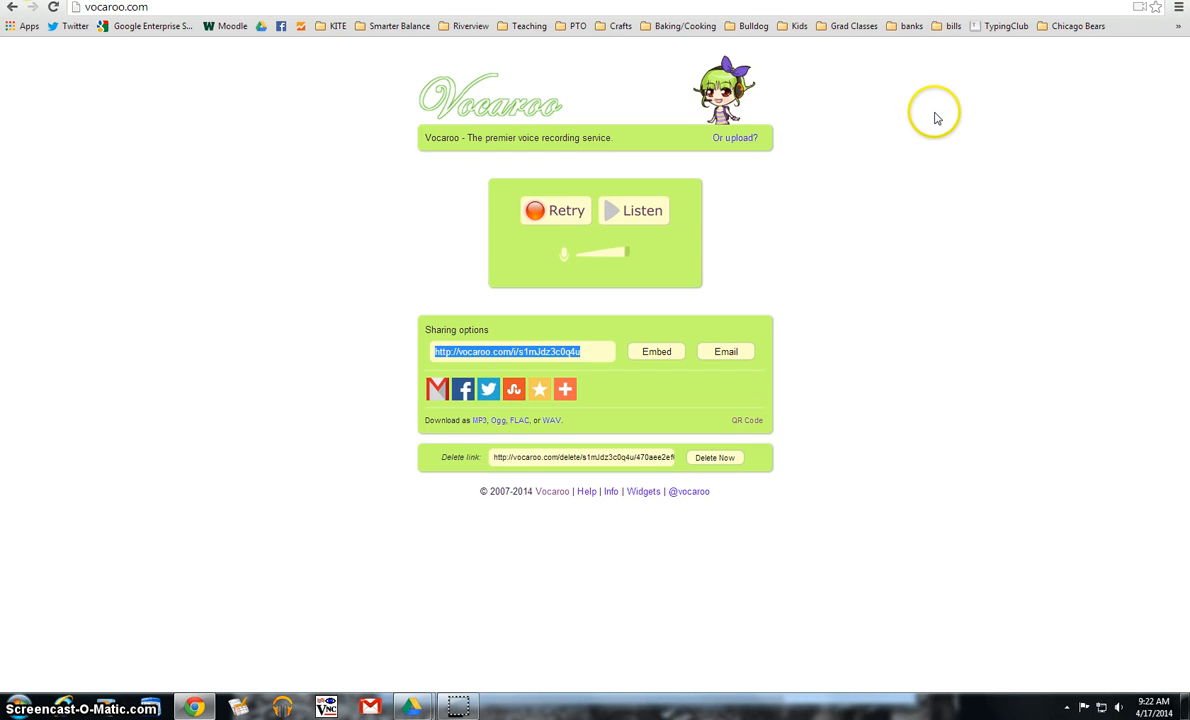
mouse_move(1003, 199)
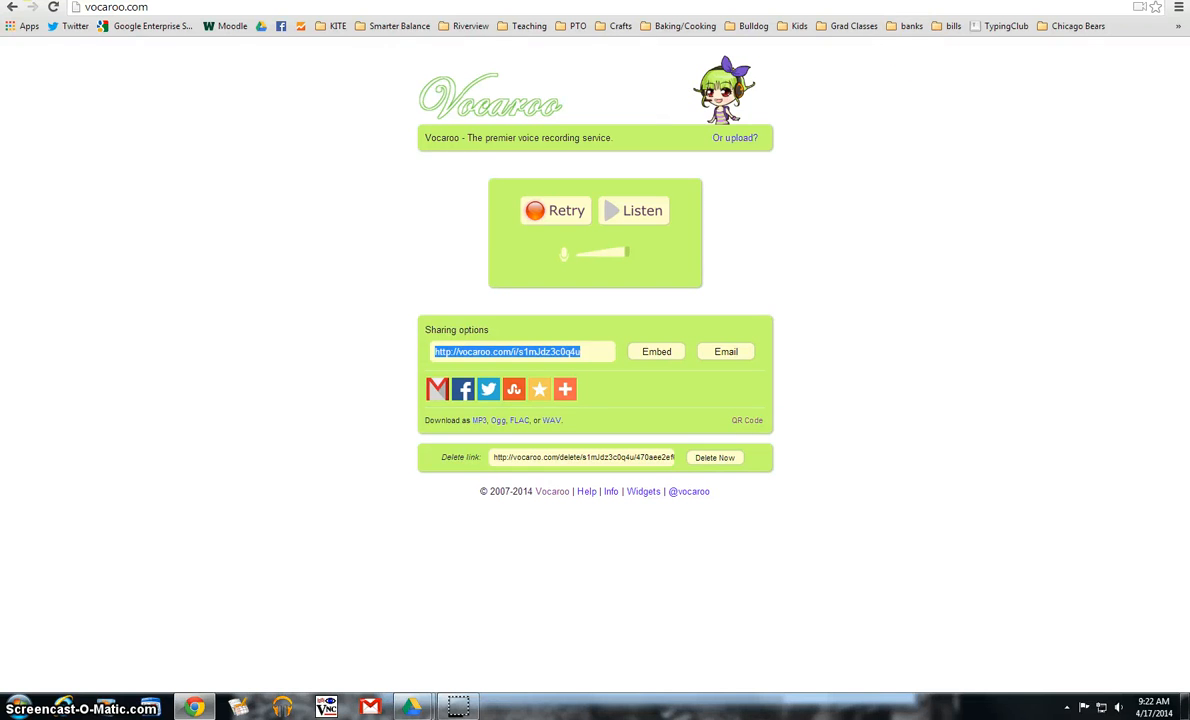
left_click(792, 26)
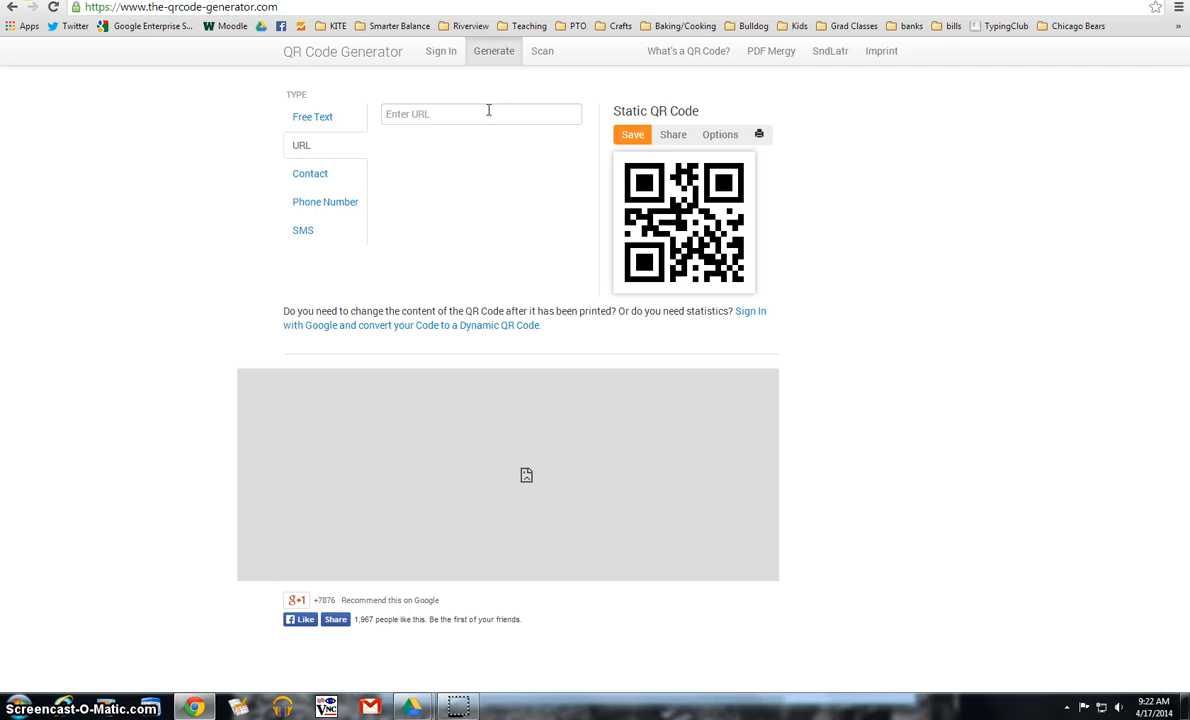
left_click(481, 113)
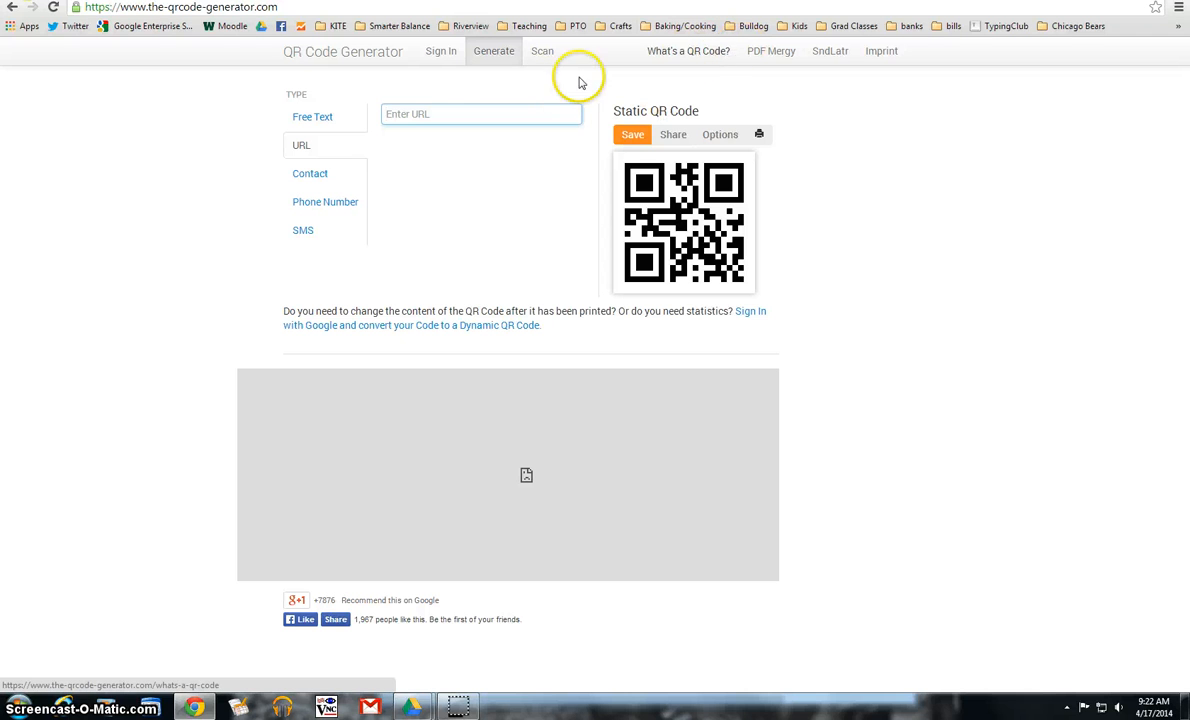
mouse_move(700, 85)
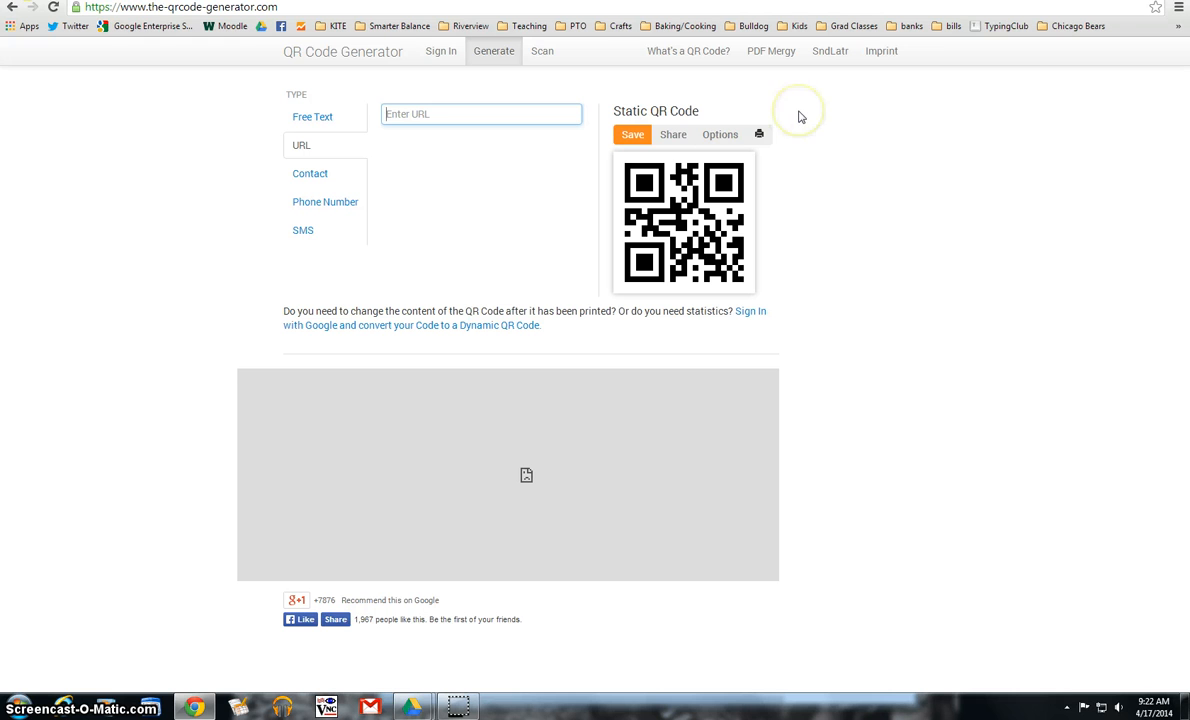
mouse_move(800, 113)
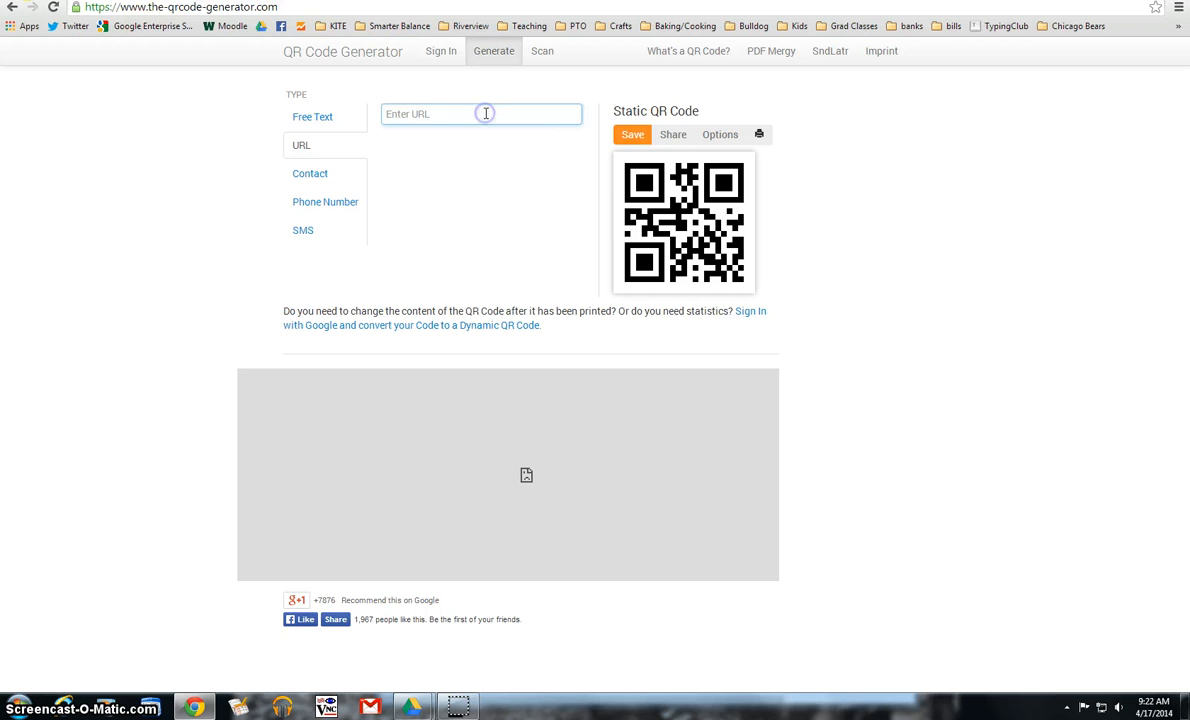
type("http://vocaroo.com/i/s1mJdz3c0q4u")
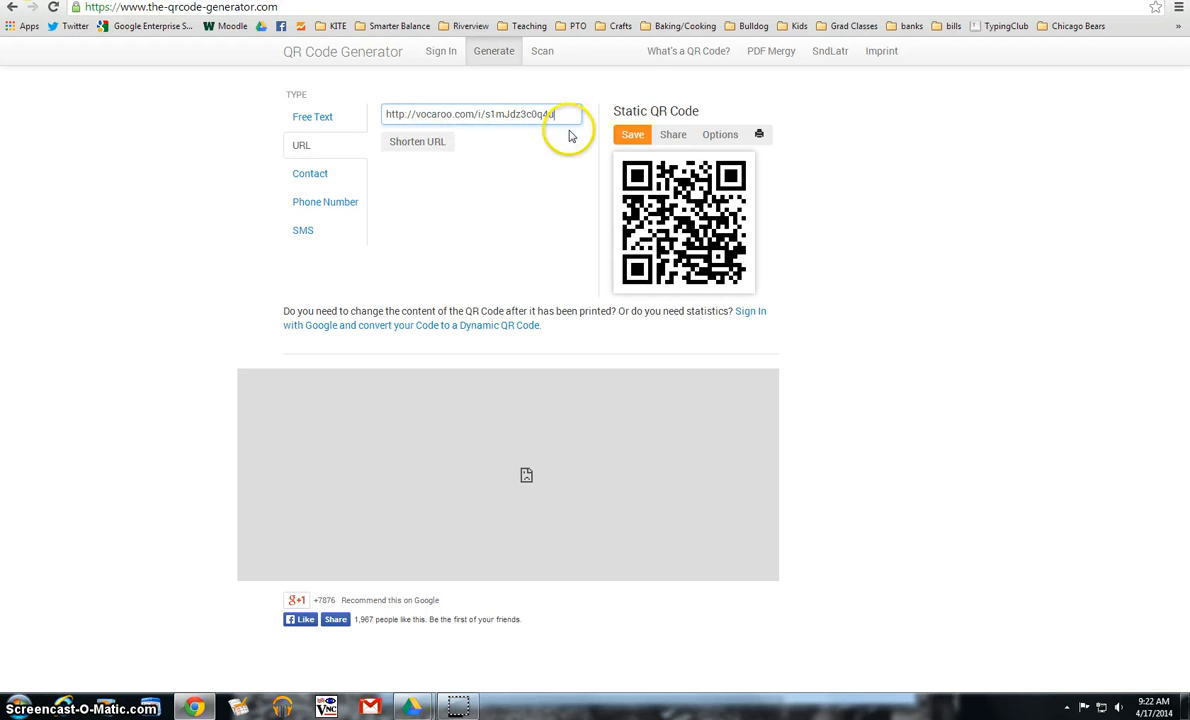
left_click(417, 141)
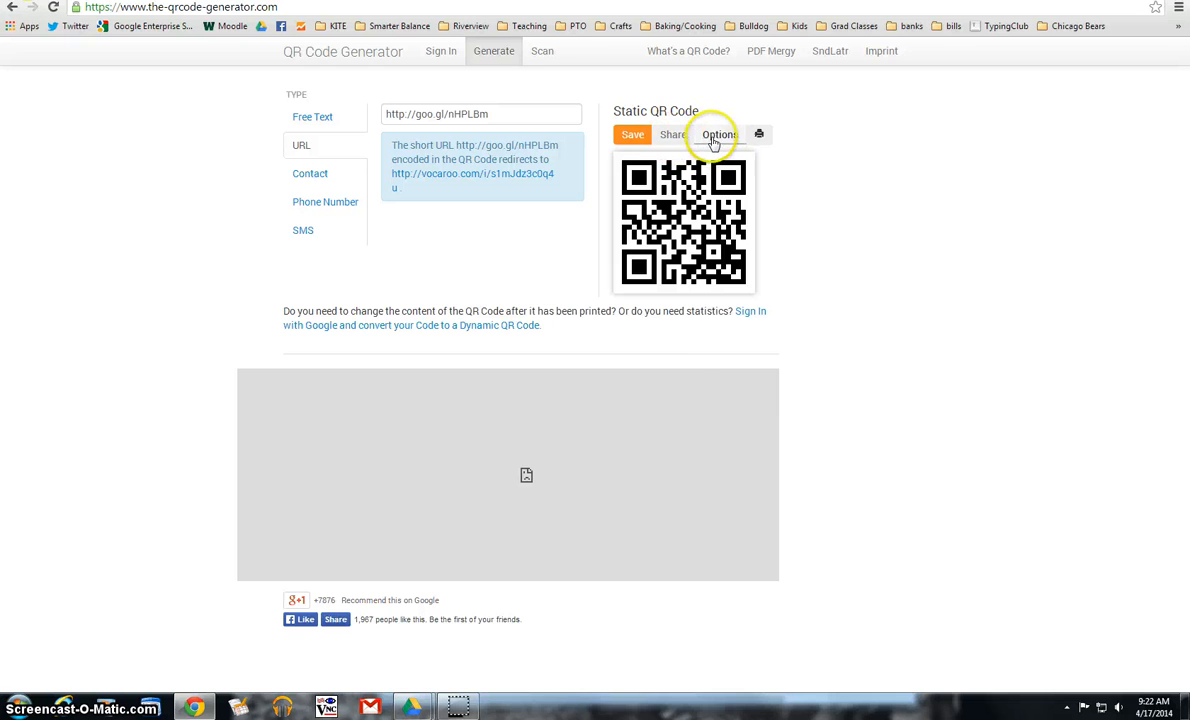
Step: Show the QR code size options at 200px and revisit the Vocaroo QR image
left_click(716, 134)
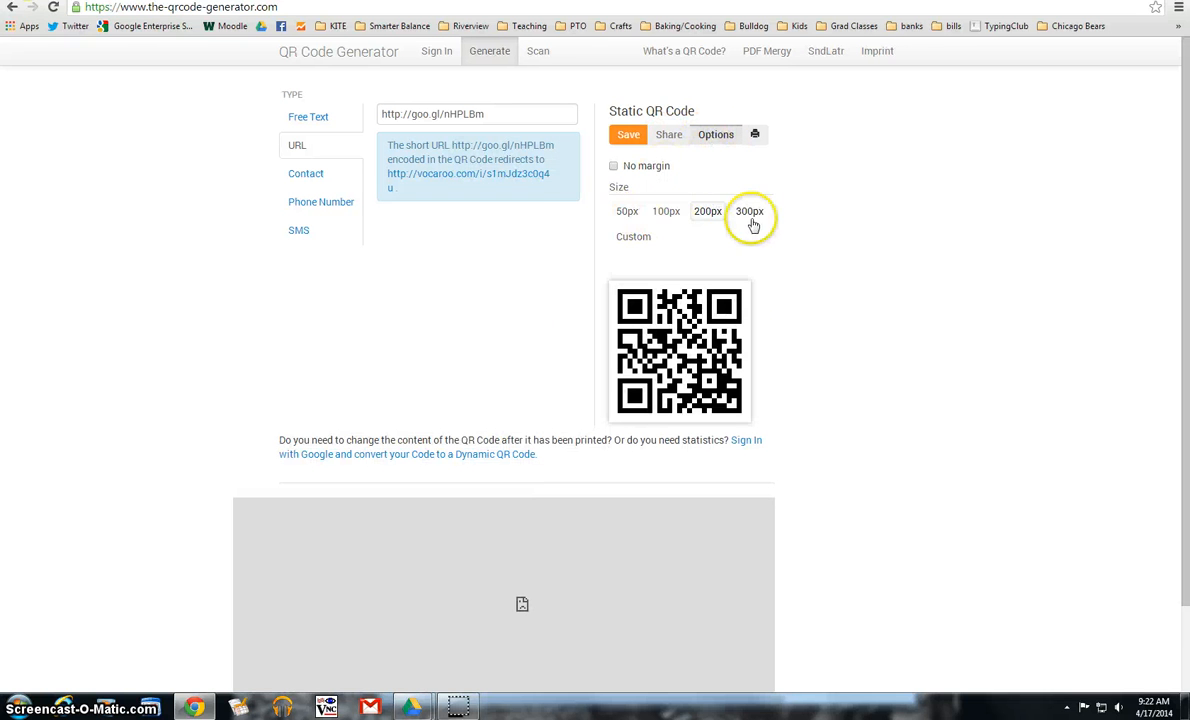
left_click(707, 211)
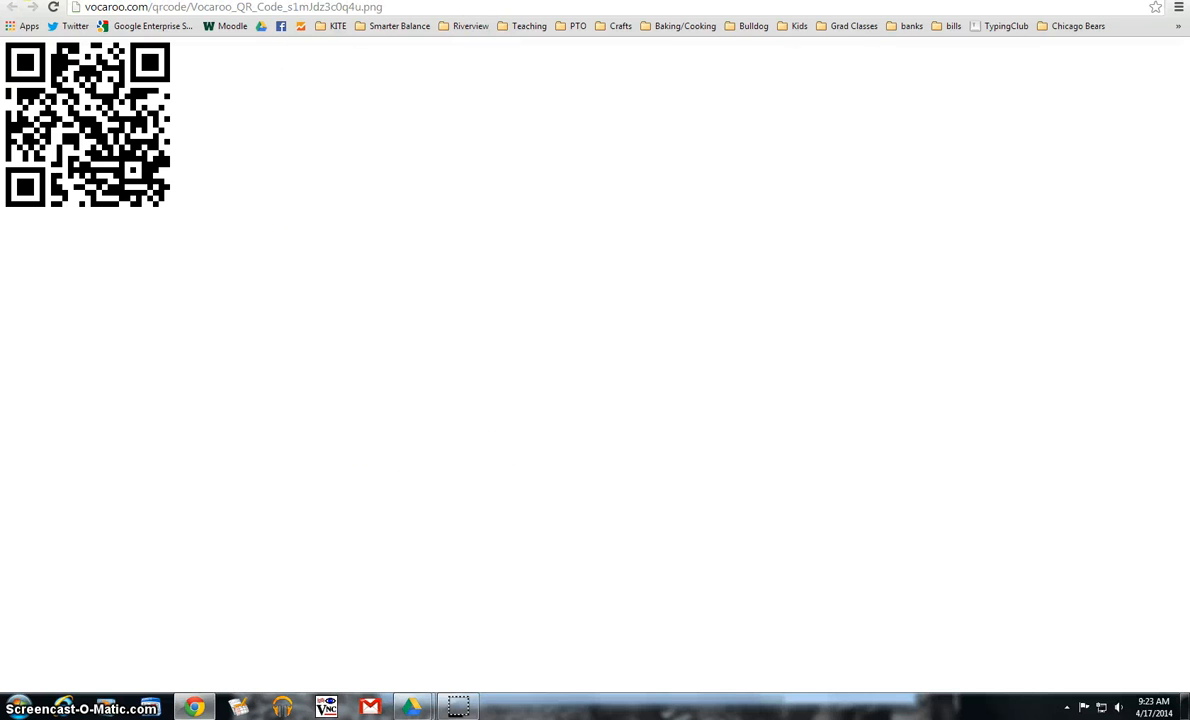
left_click(13, 7)
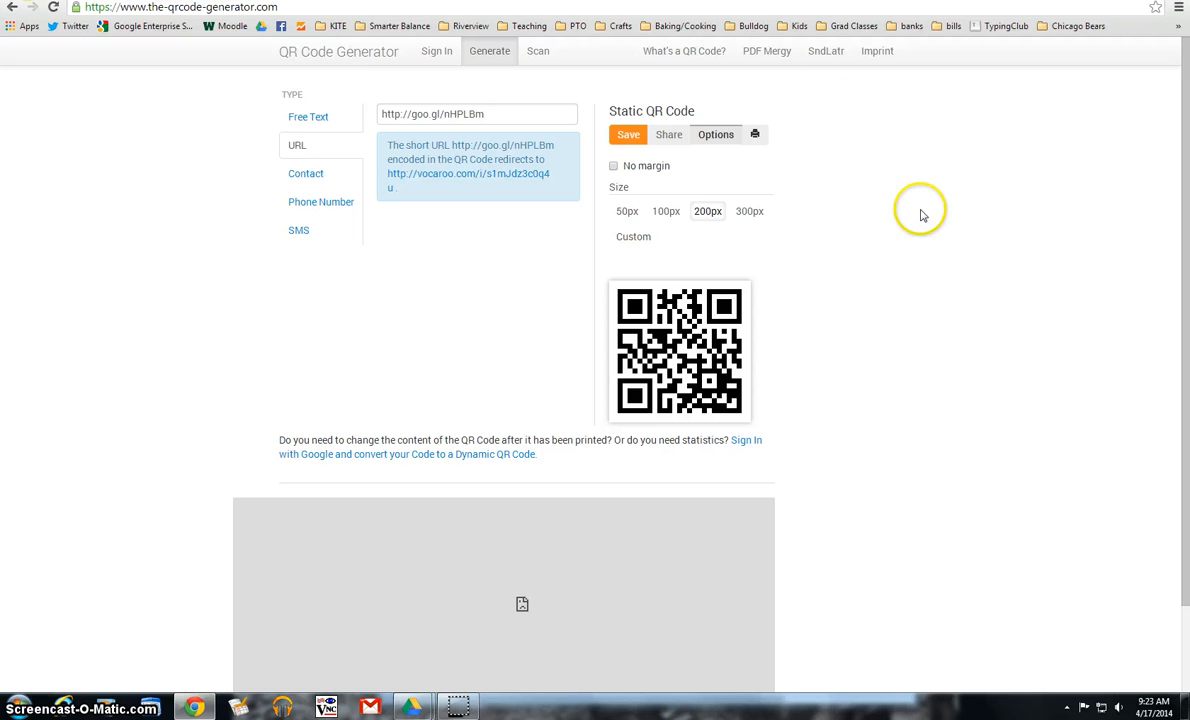
mouse_move(783, 275)
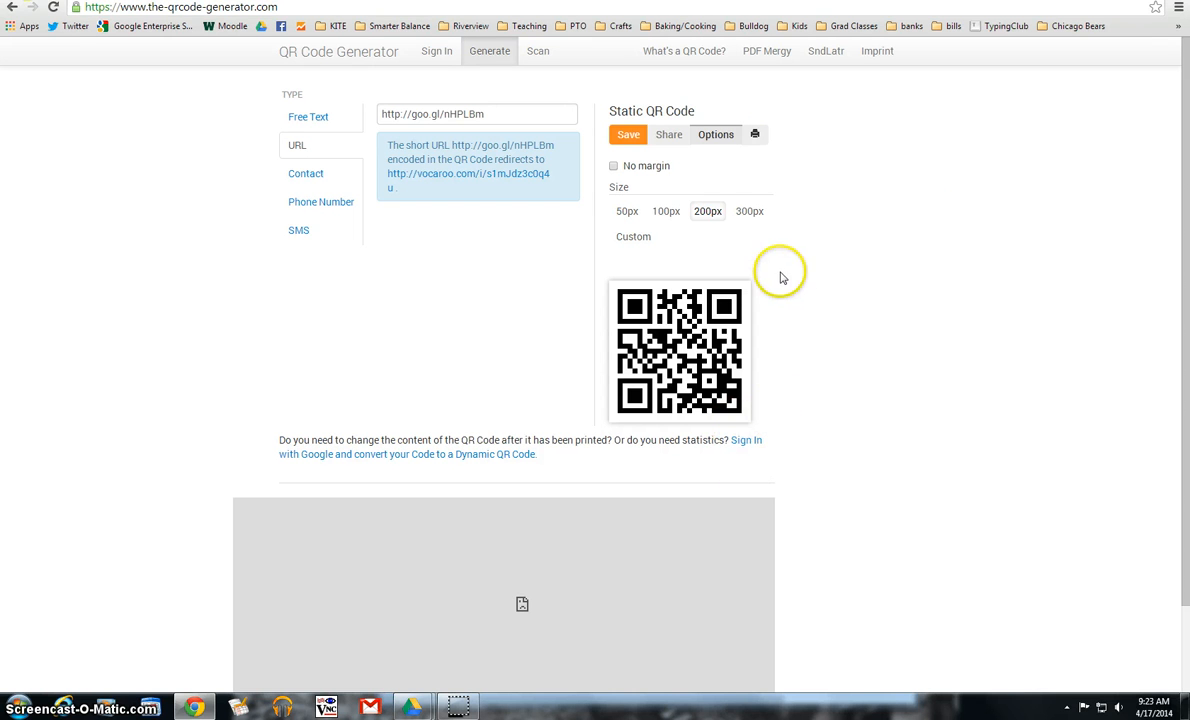
mouse_move(855, 232)
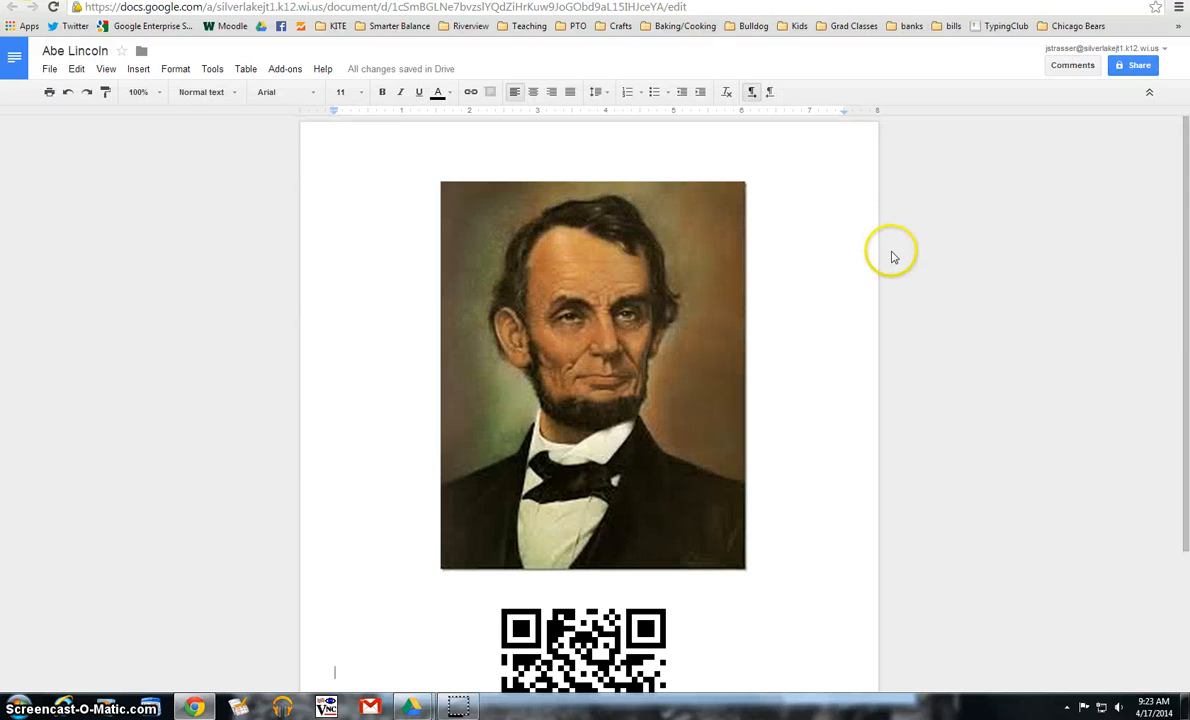
Step: Scroll down the Abe Lincoln document to show the Vocaroo QR code below the portrait
scroll("down", 3)
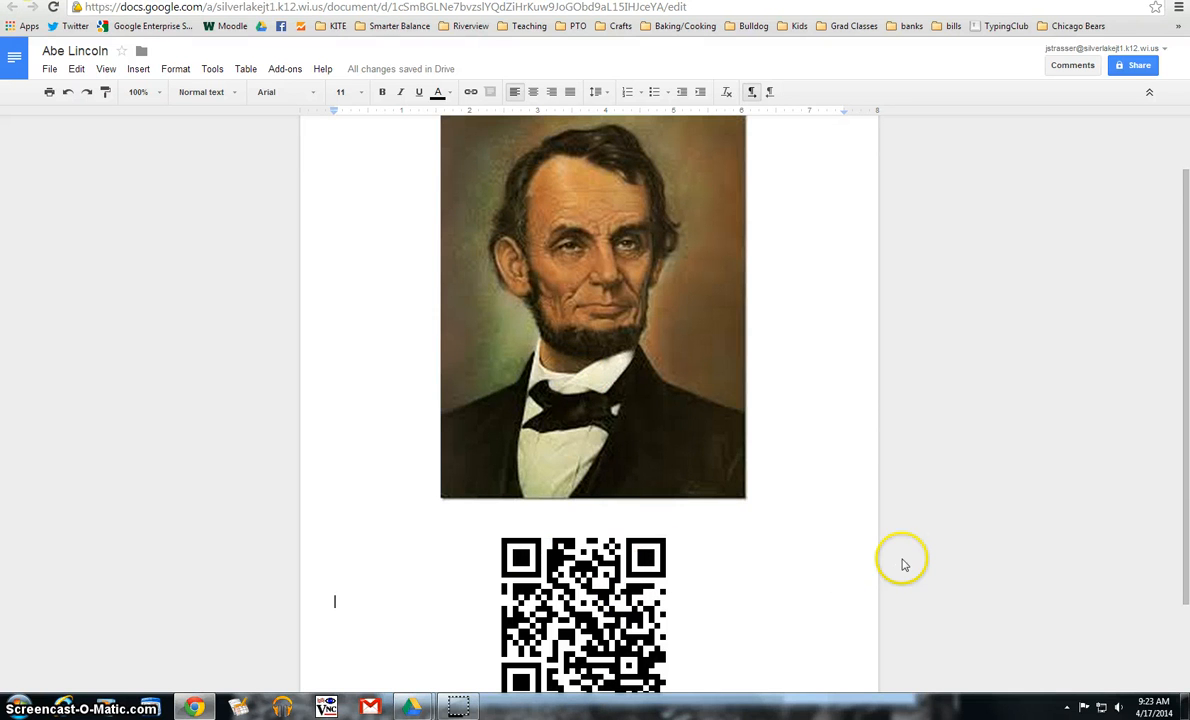
mouse_move(643, 477)
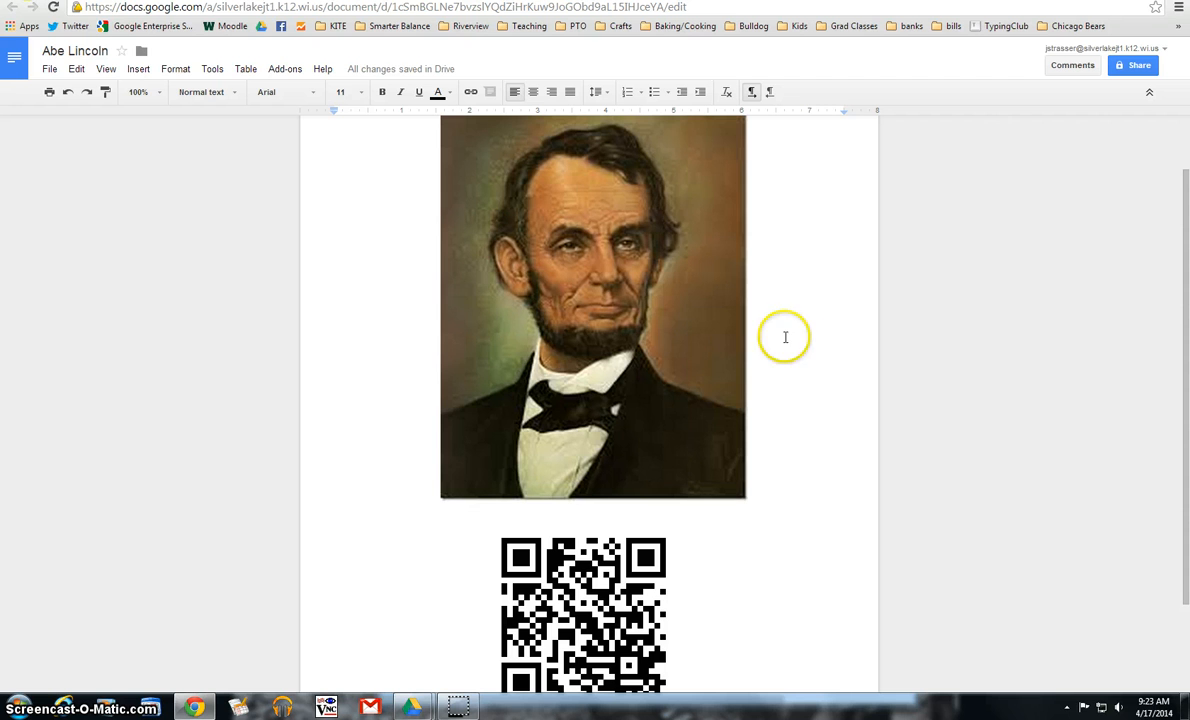
mouse_move(800, 290)
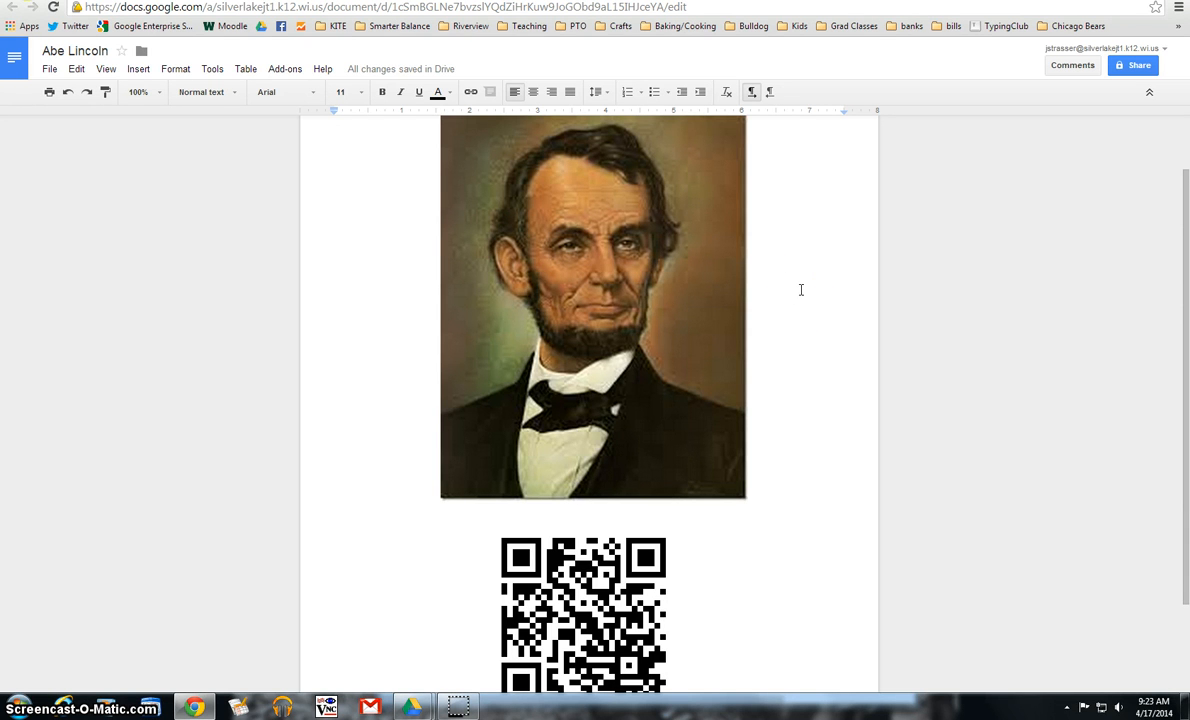